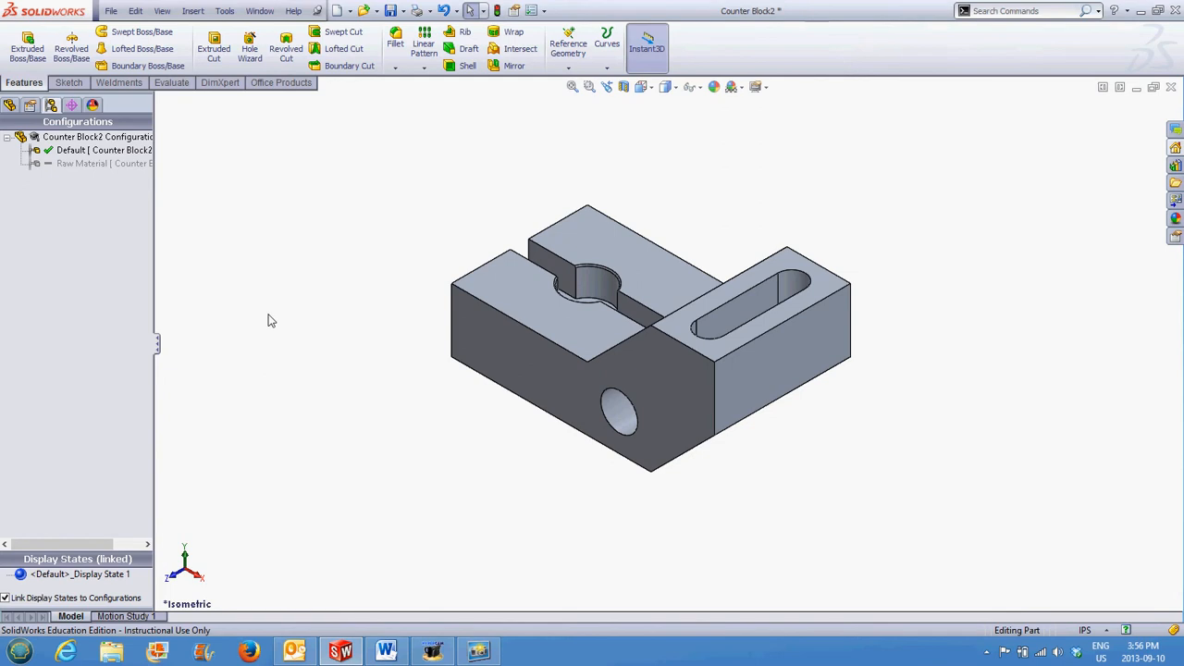
- Activate the Raw Material configuration and select the 13_16 hole in the feature tree
click(731, 337)
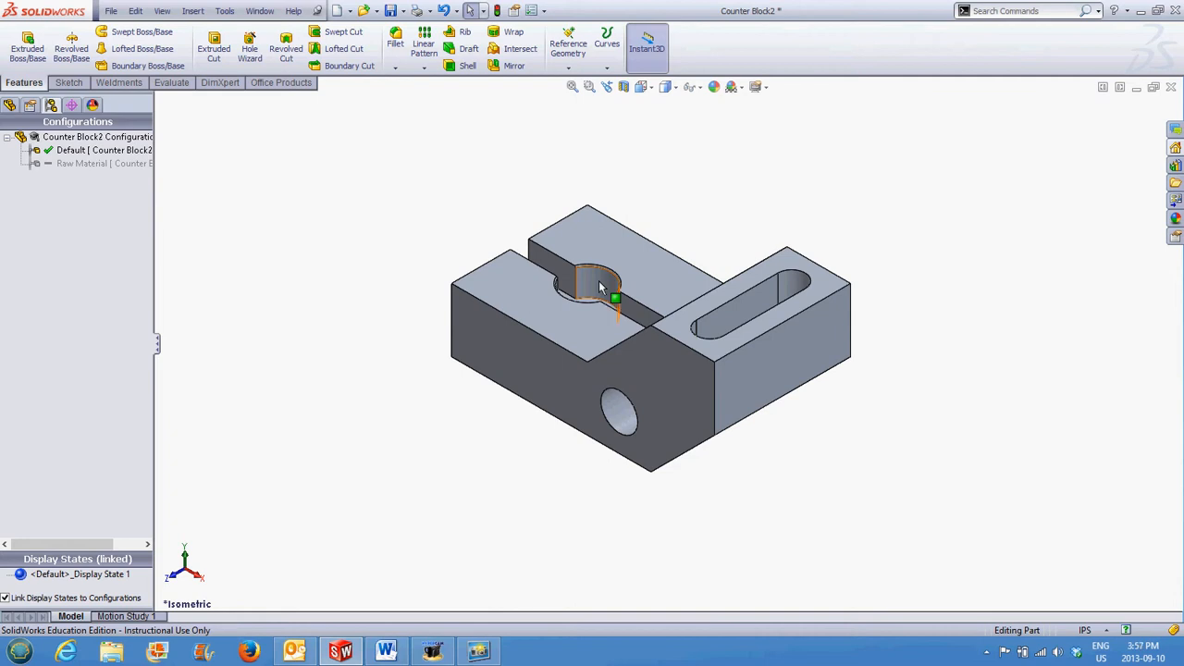
mouse_move(744, 322)
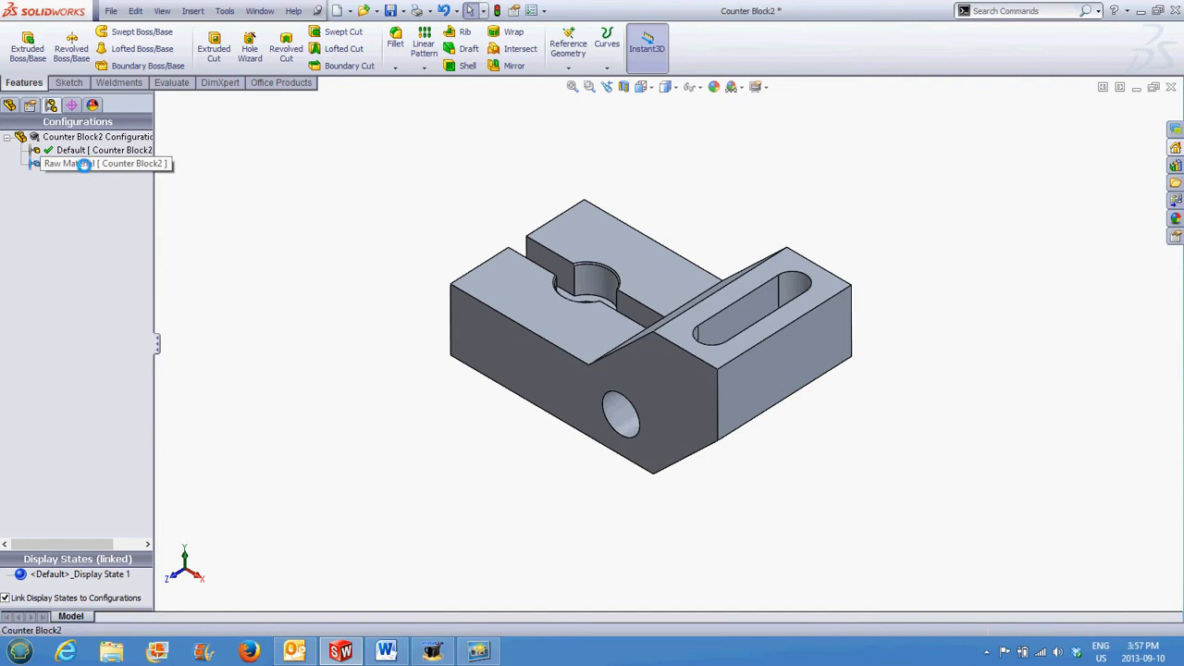
click(70, 150)
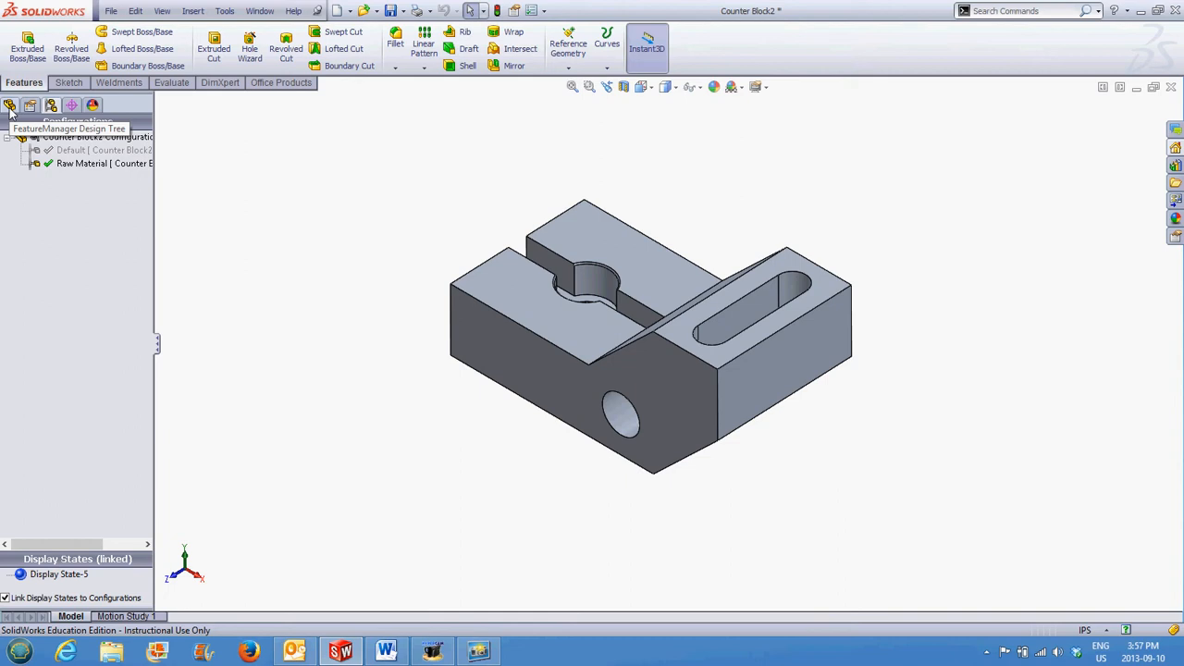
click(11, 103)
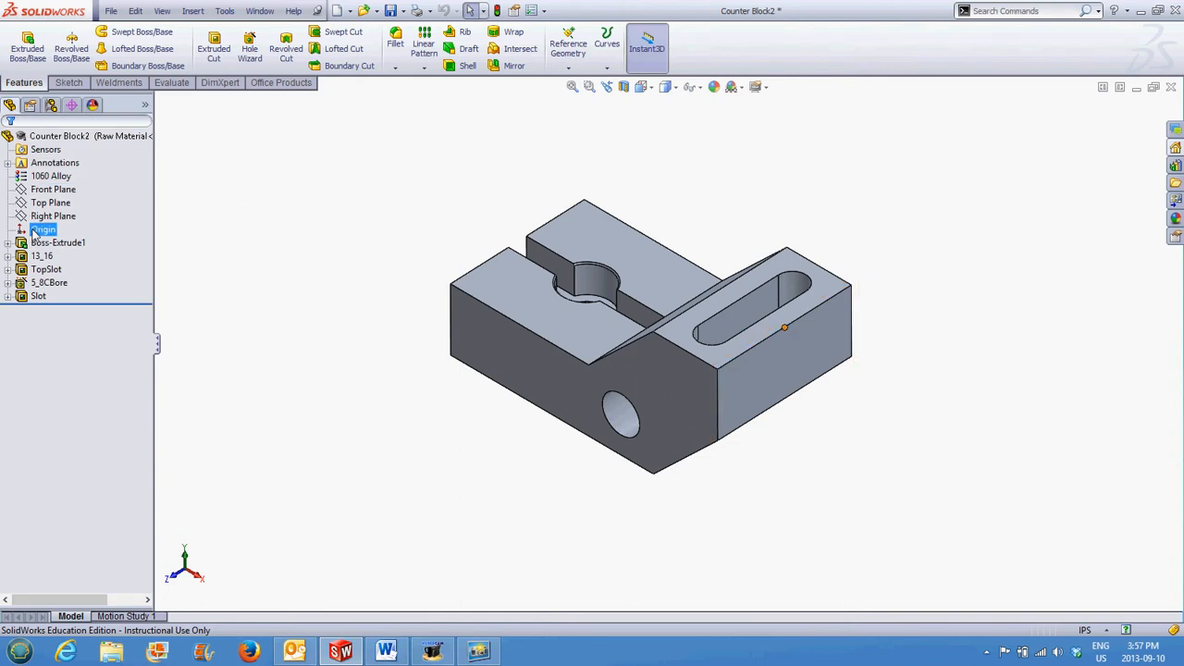
click(43, 255)
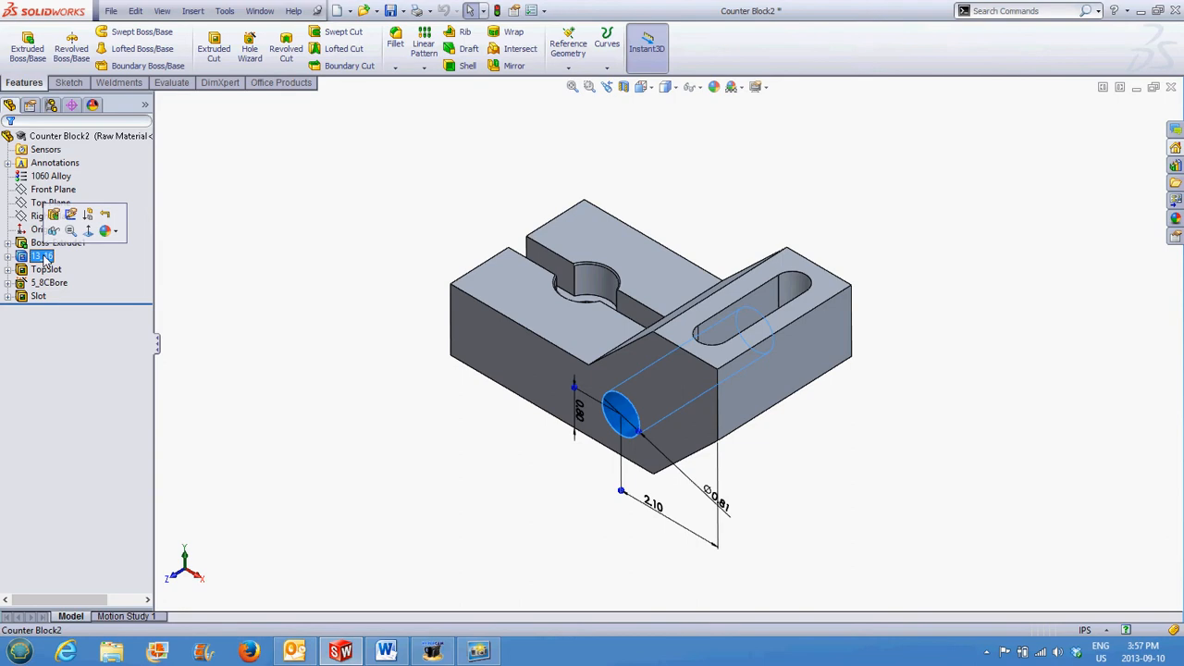
- Via Configure Feature, suppress 13_16 in Raw Material only, leaving it active in Default
right_click(41, 255)
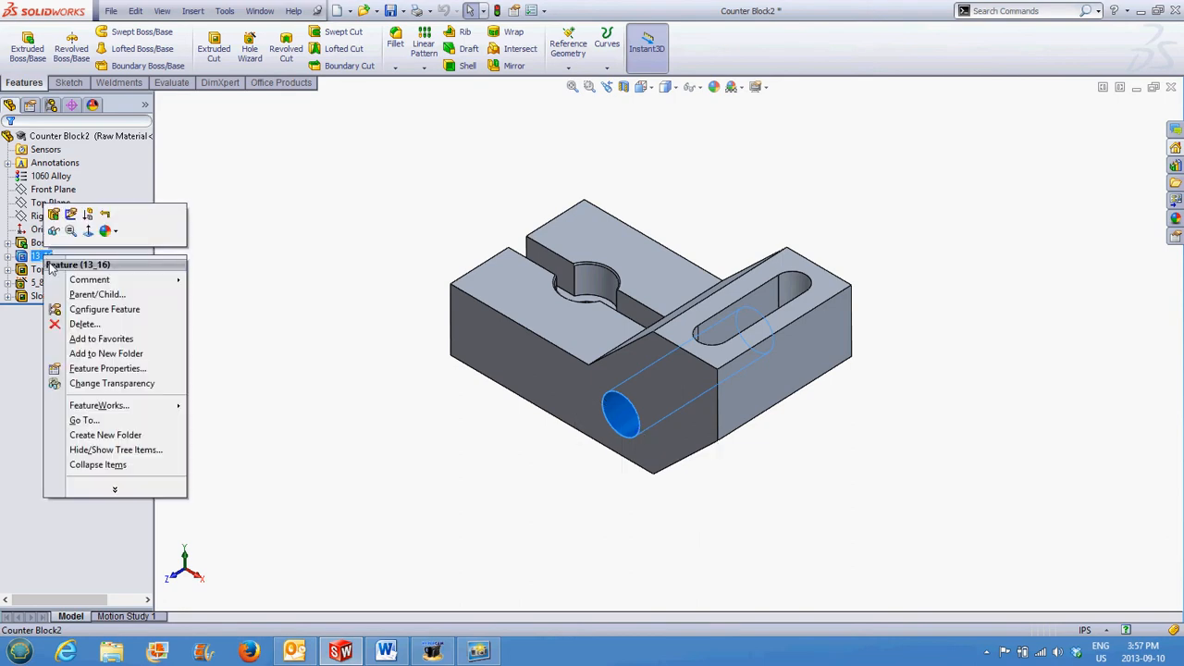
click(103, 309)
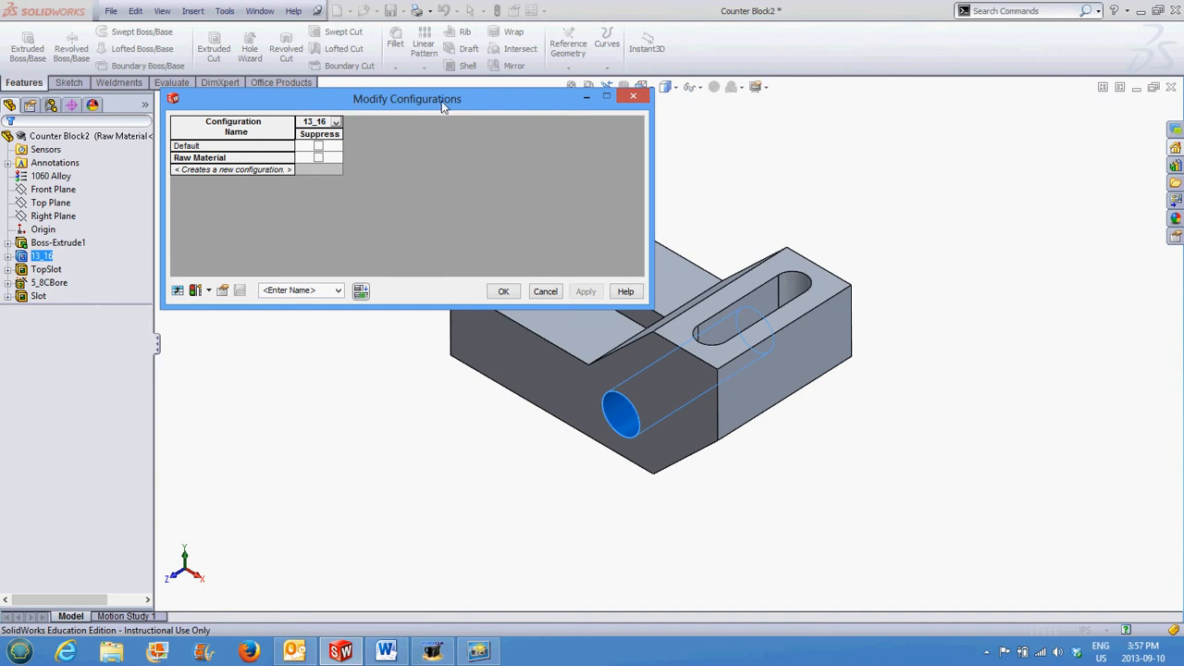
mouse_move(322, 152)
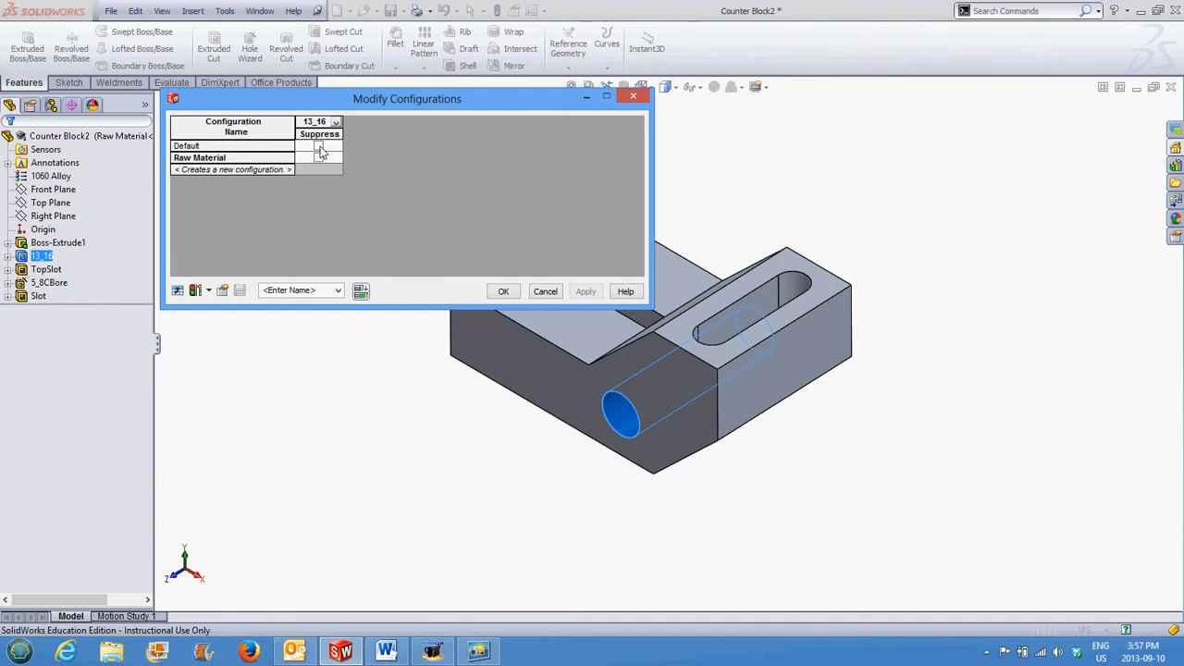
click(318, 145)
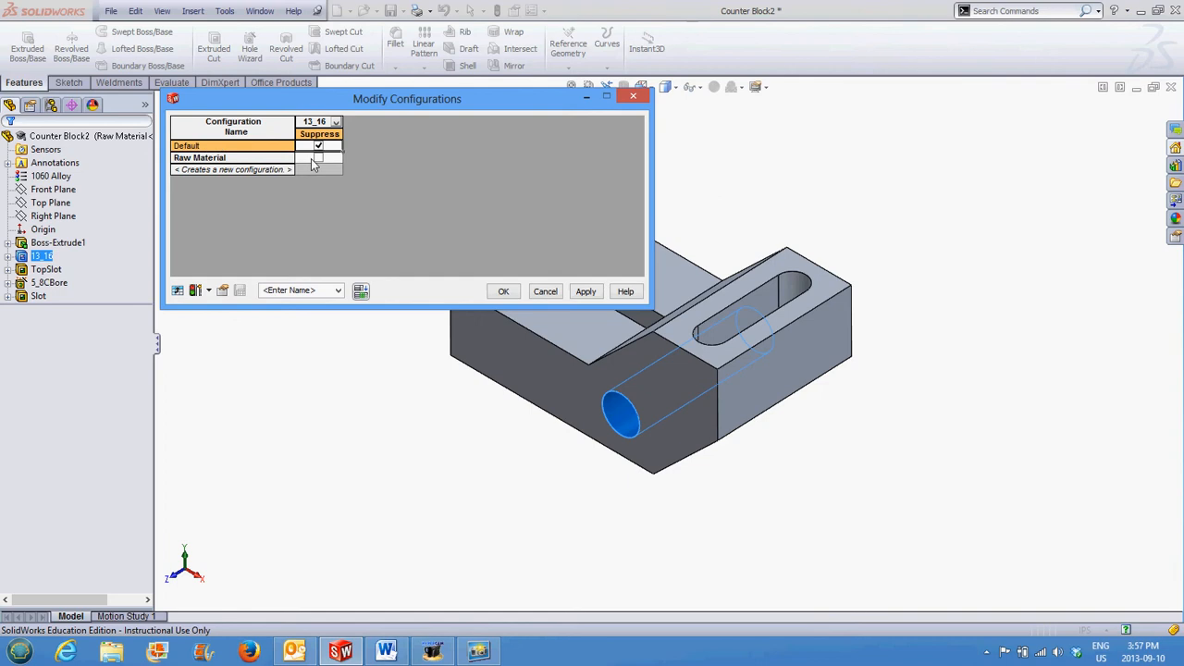
click(318, 145)
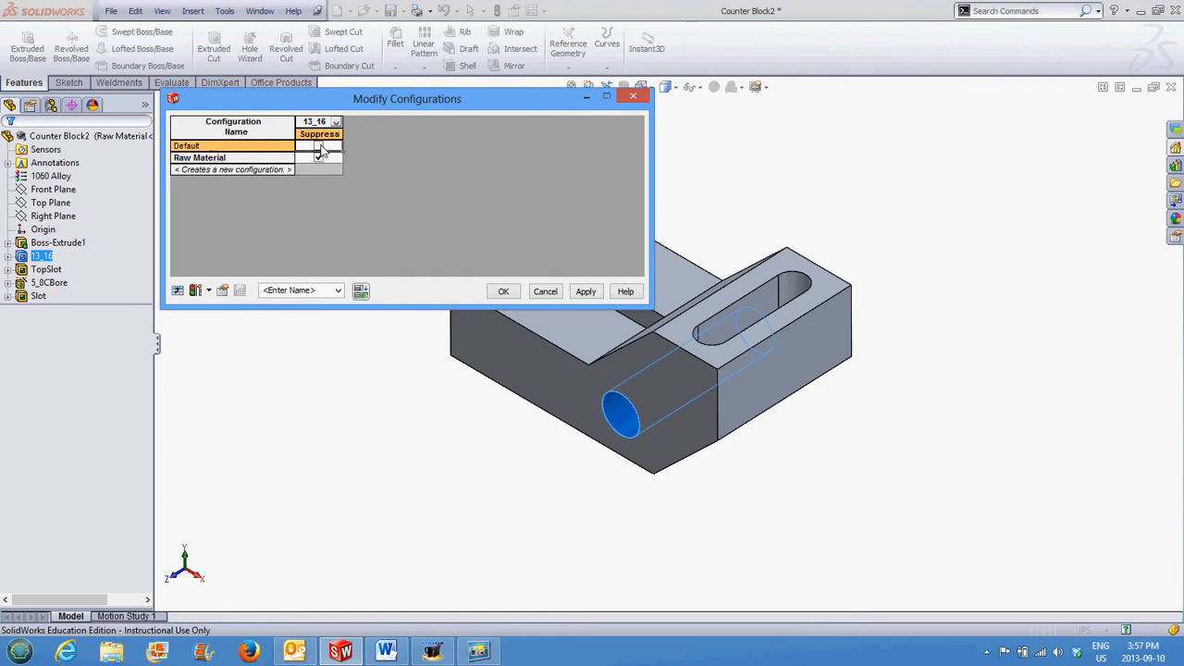
click(319, 156)
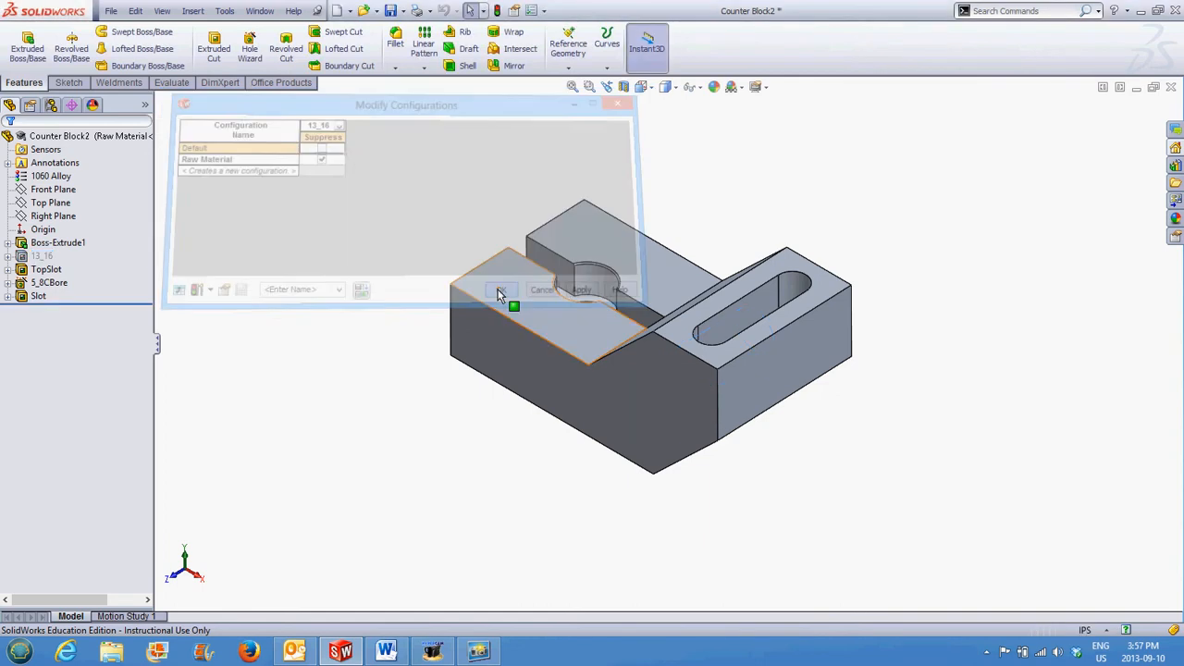
click(501, 289)
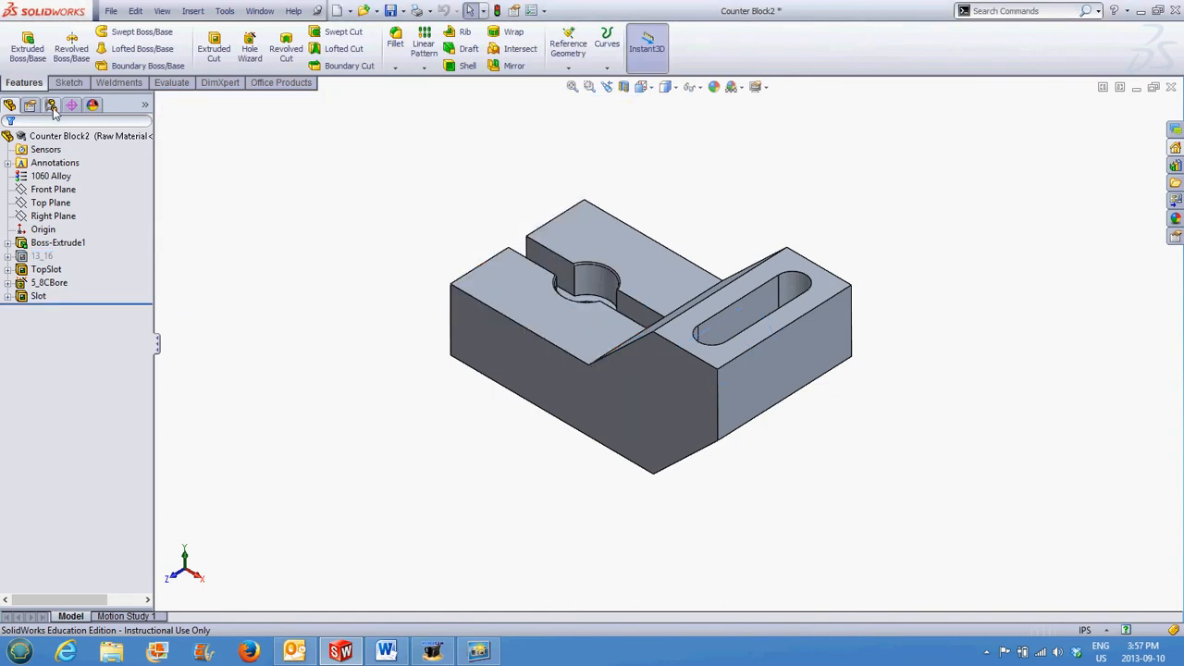
click(51, 104)
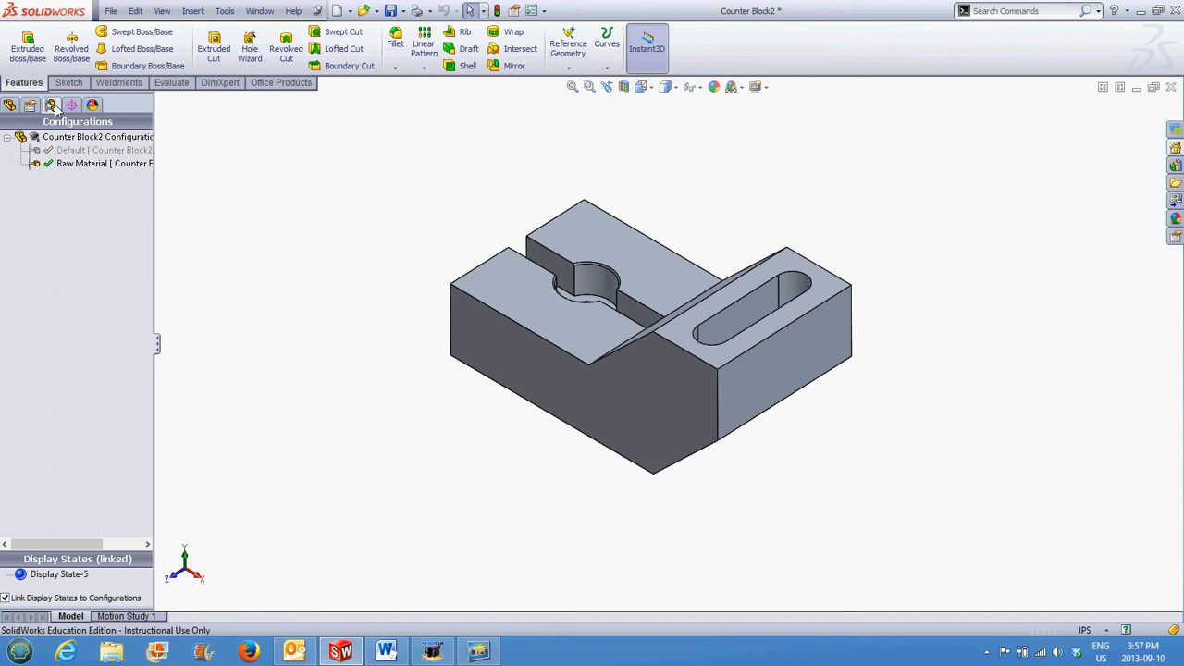
click(647, 437)
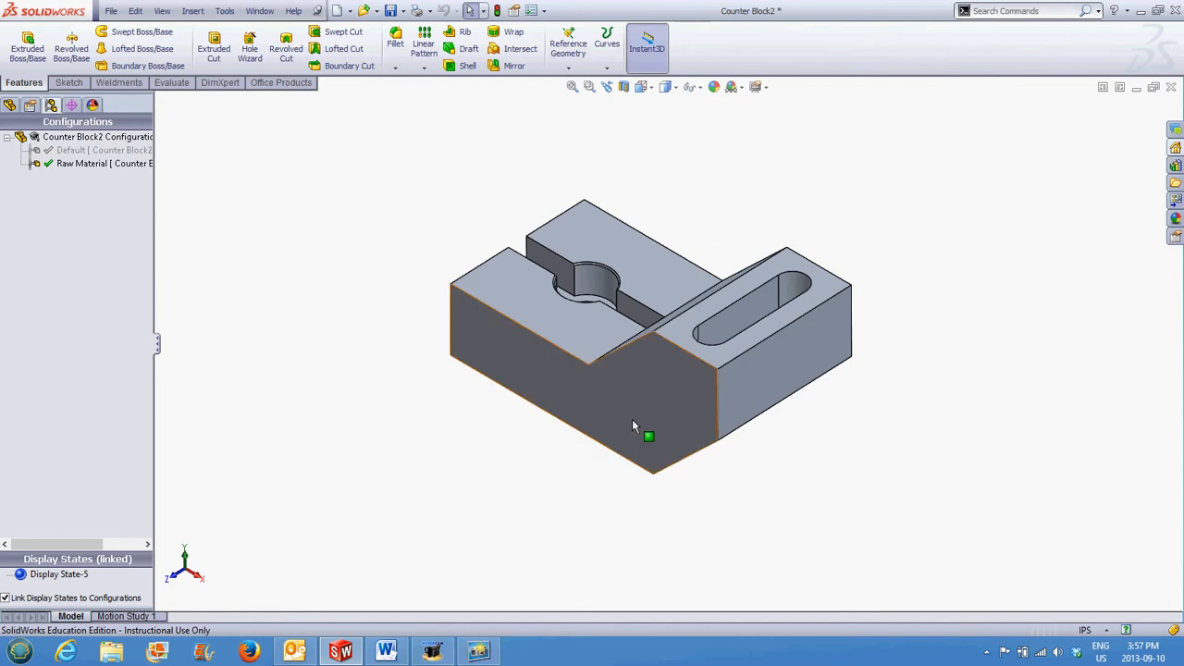
mouse_move(629, 435)
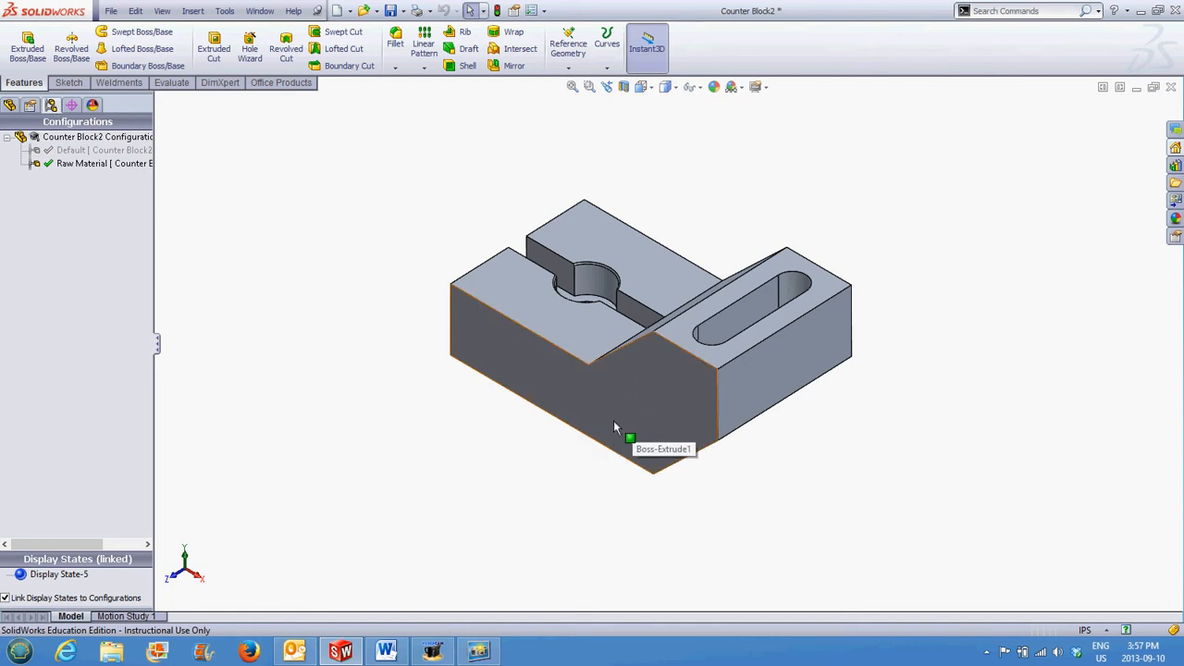
click(93, 149)
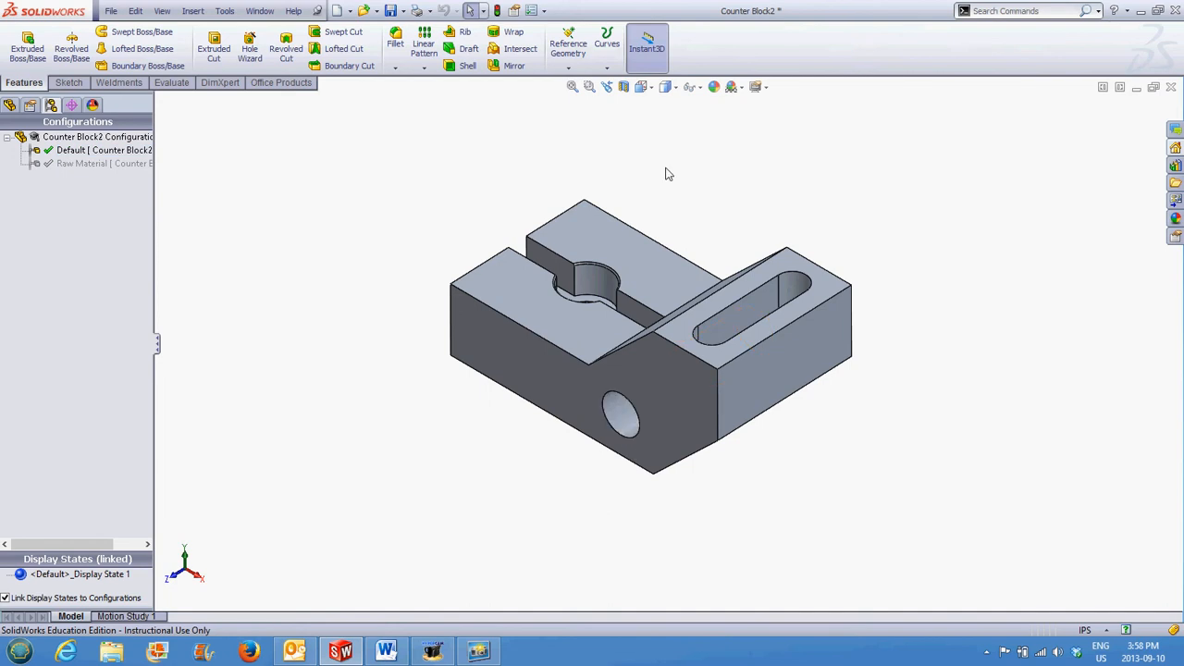
click(11, 103)
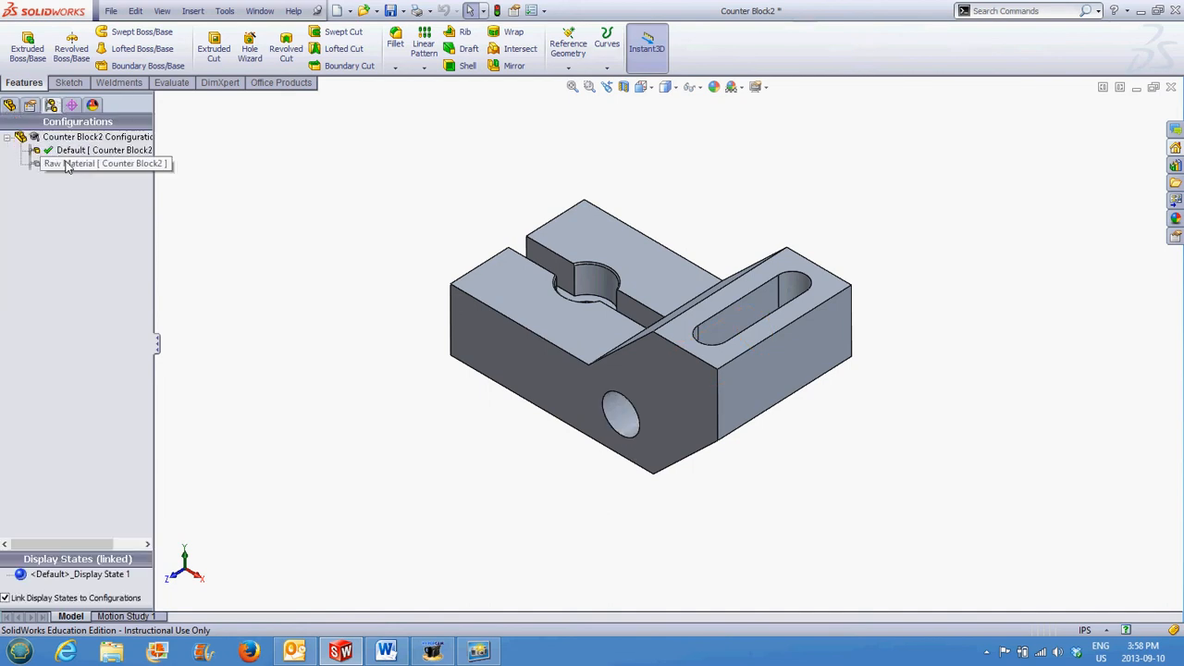
click(70, 163)
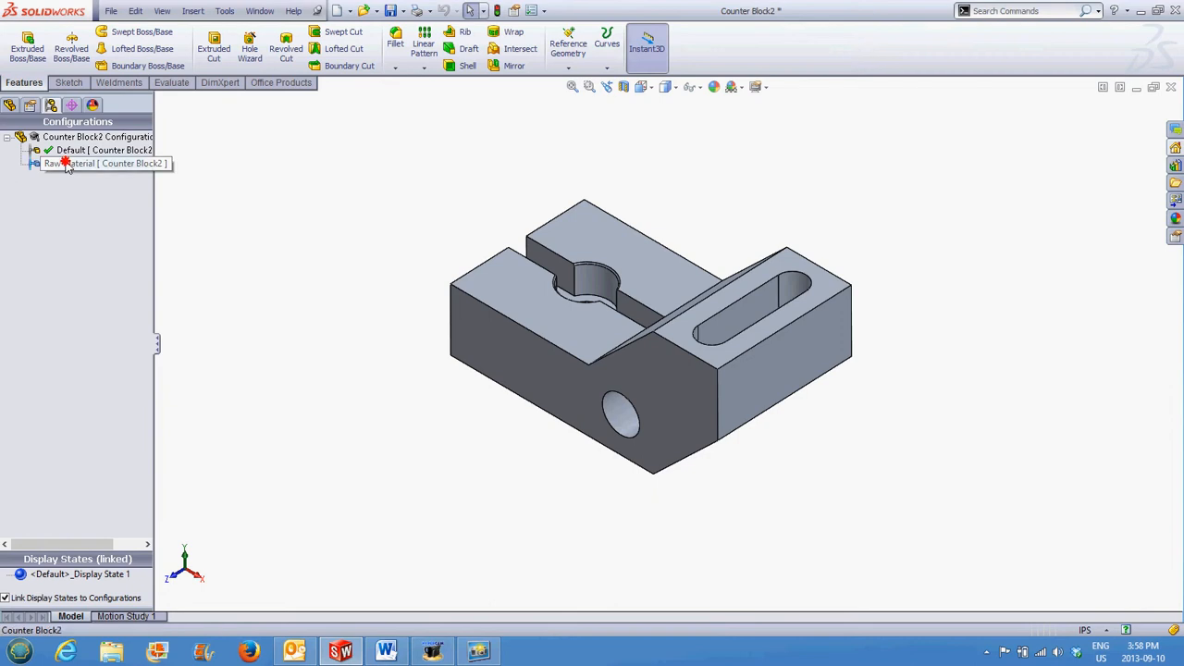
click(11, 104)
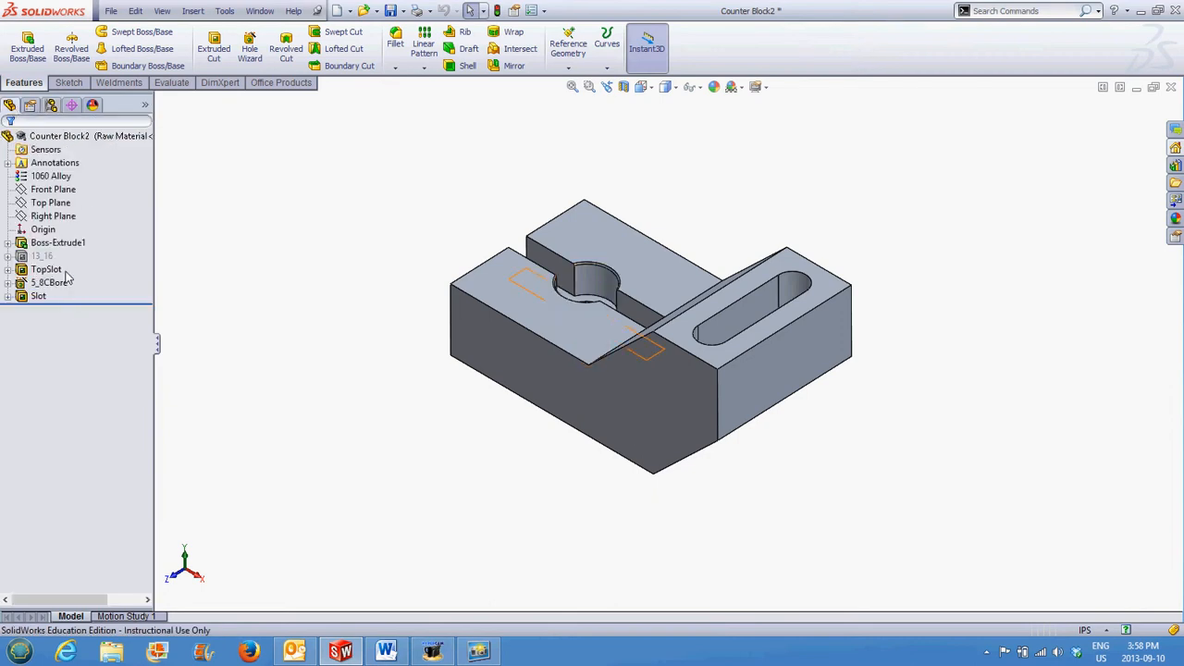
- Via Configure Feature, suppress TopSlot, S_BCBore and Slot in Raw Material only
click(48, 281)
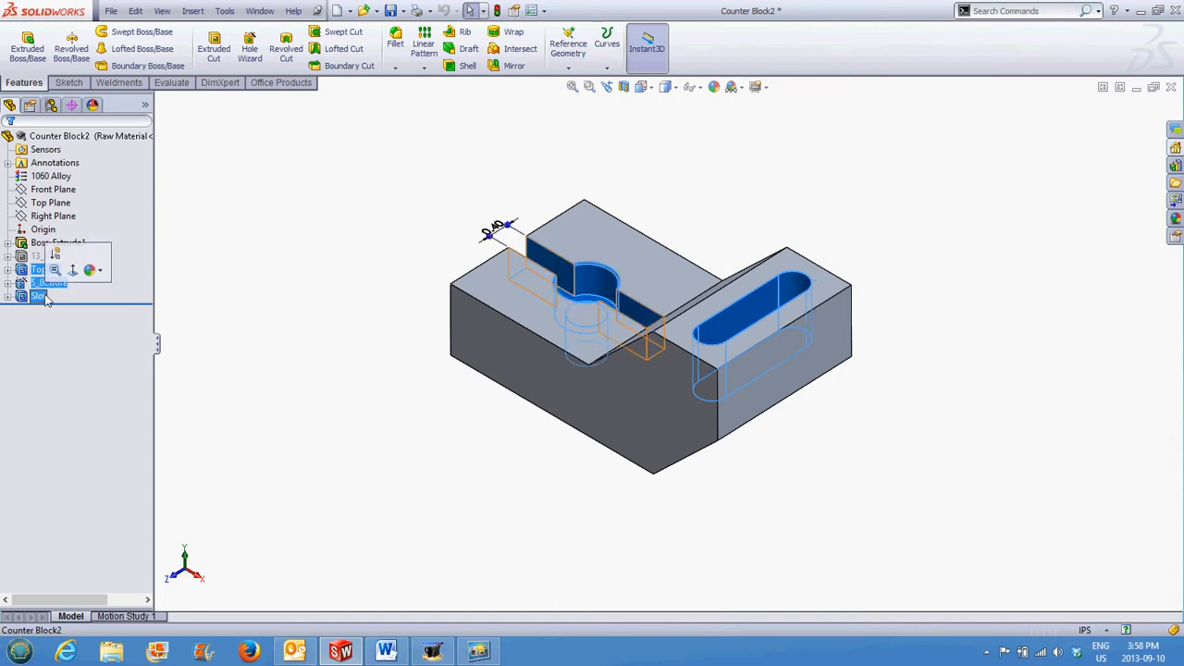
right_click(37, 297)
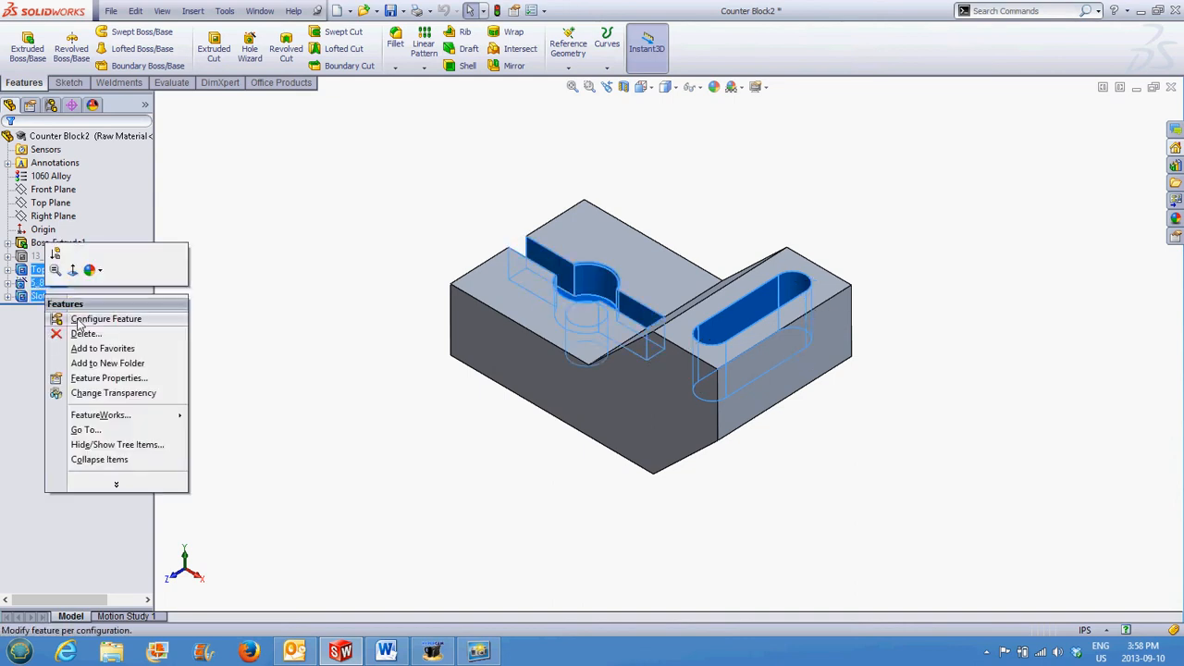
click(105, 318)
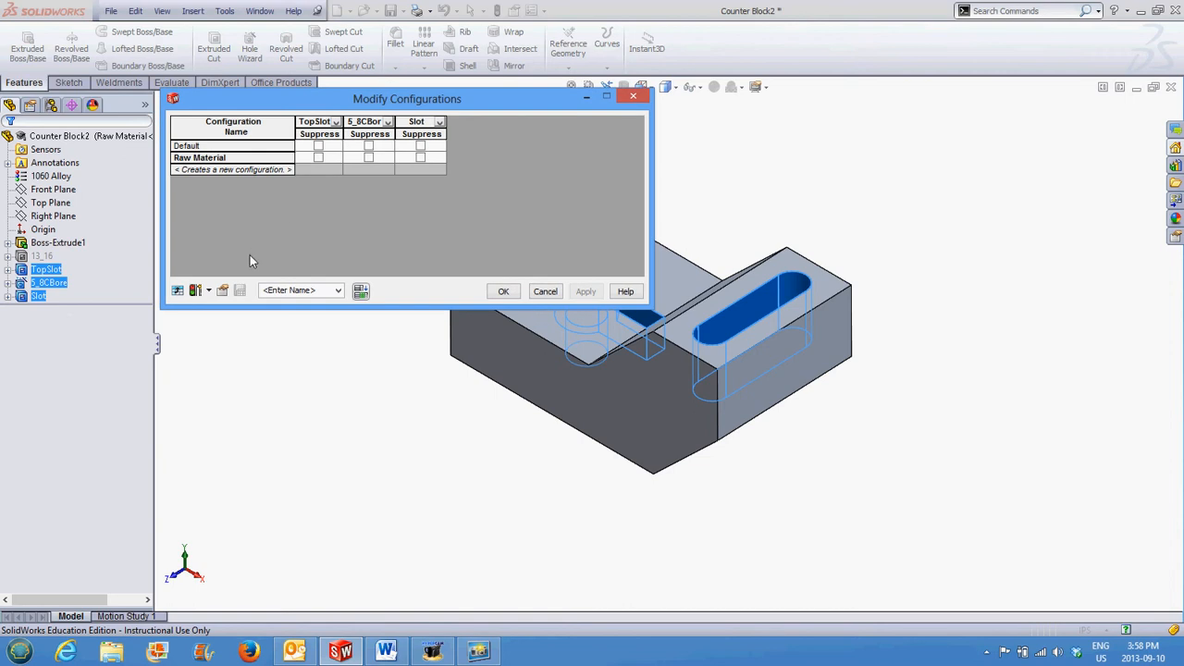
click(319, 157)
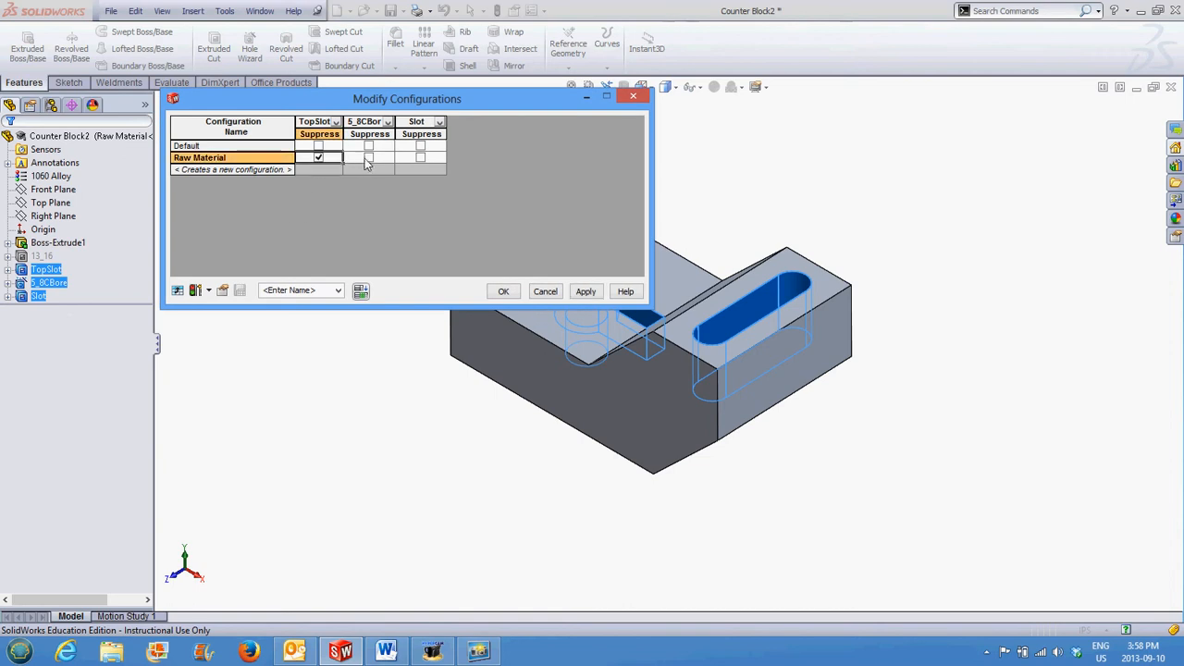
click(368, 157)
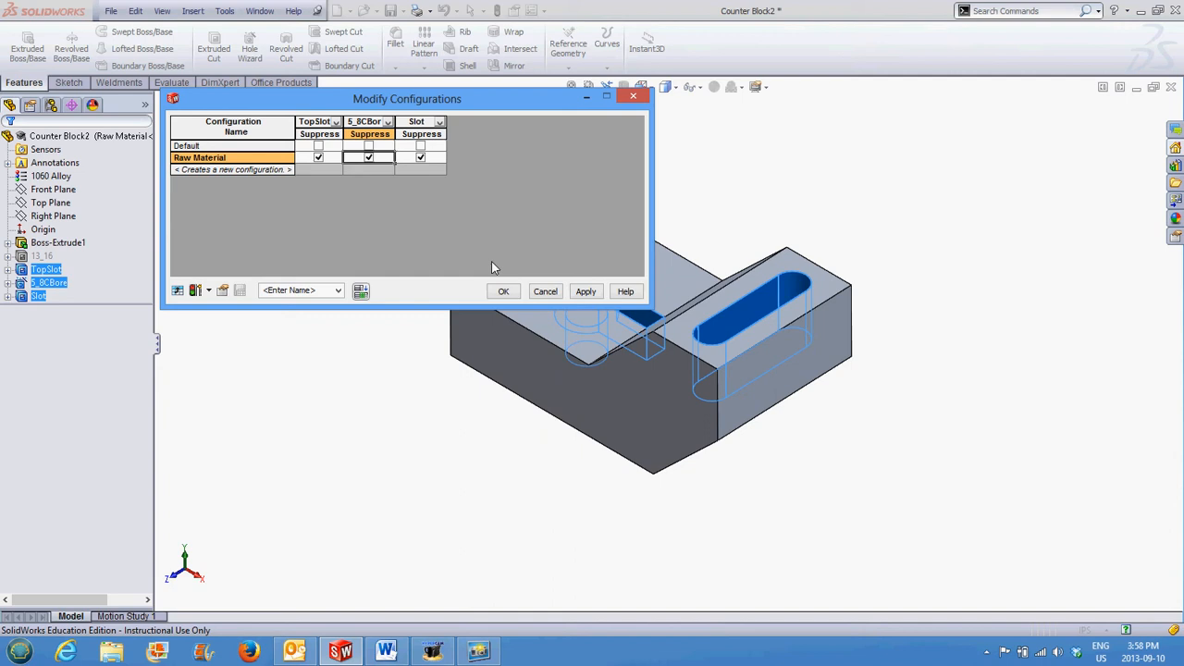
click(504, 293)
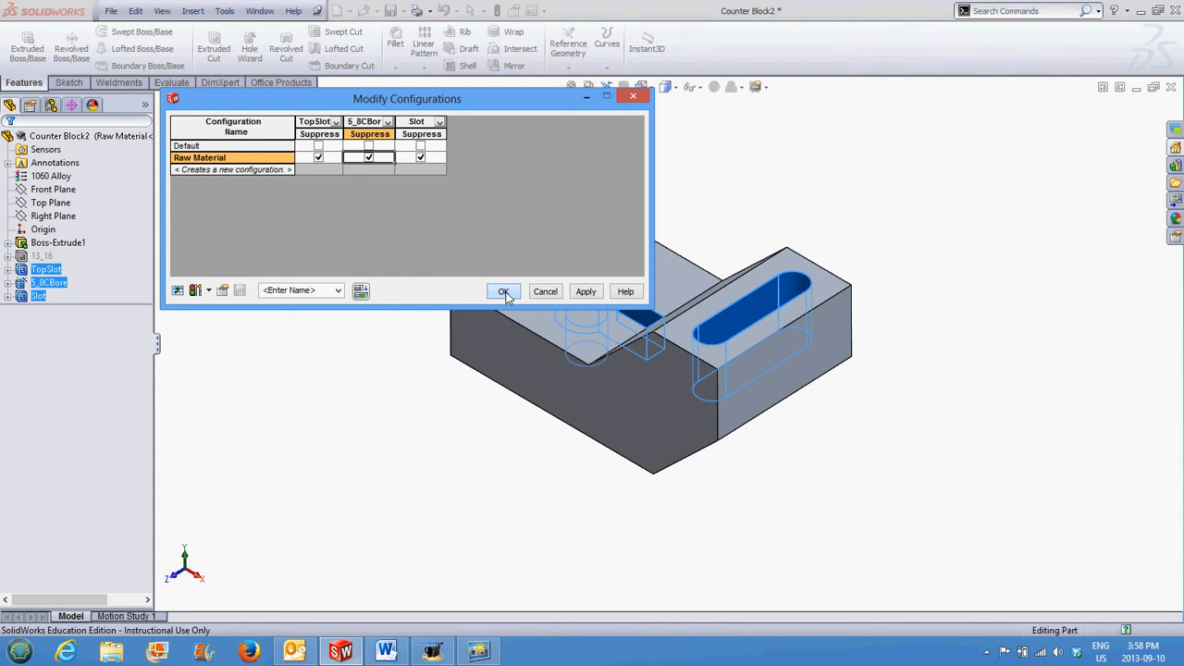
click(504, 292)
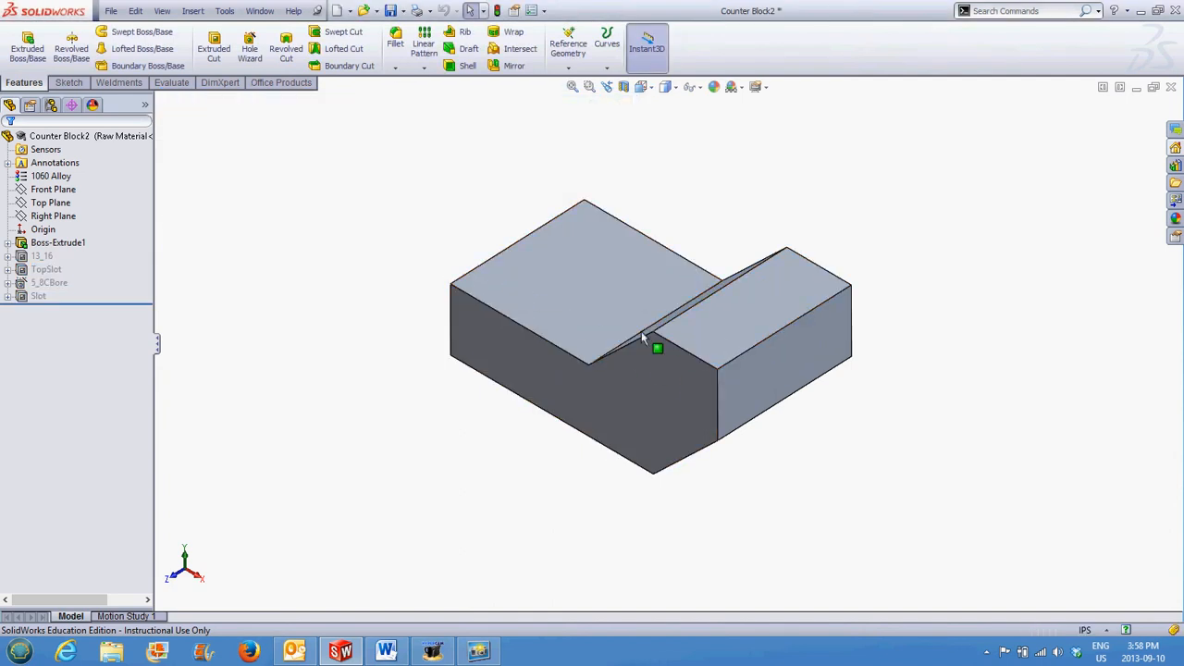
mouse_move(51, 104)
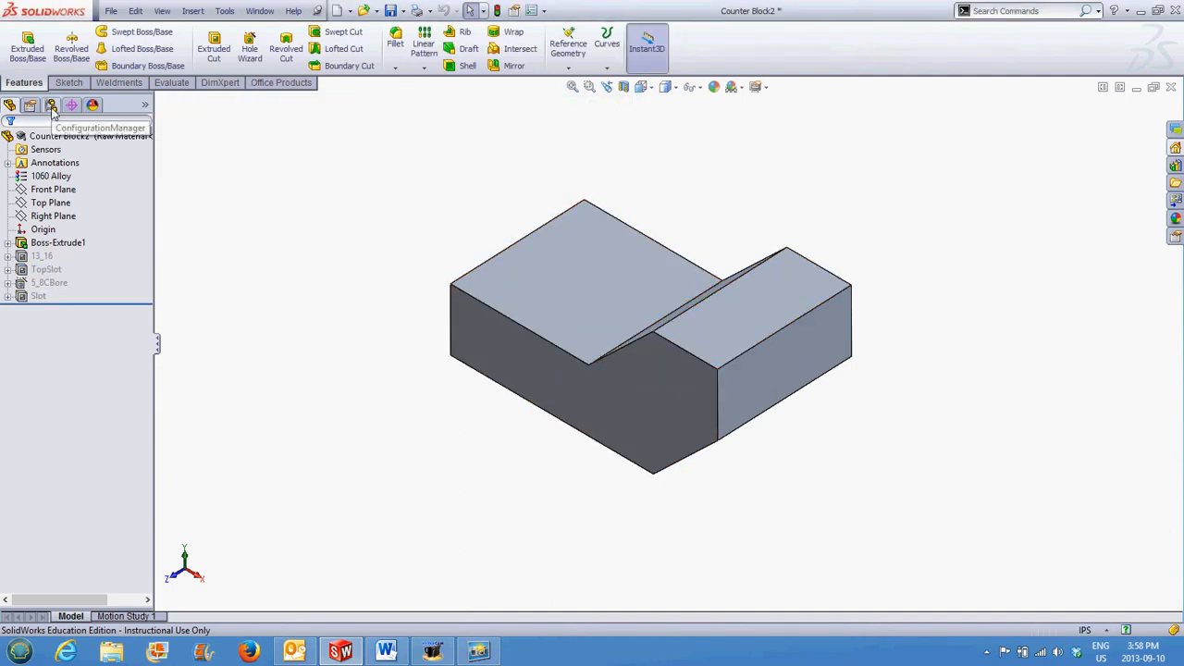
click(52, 104)
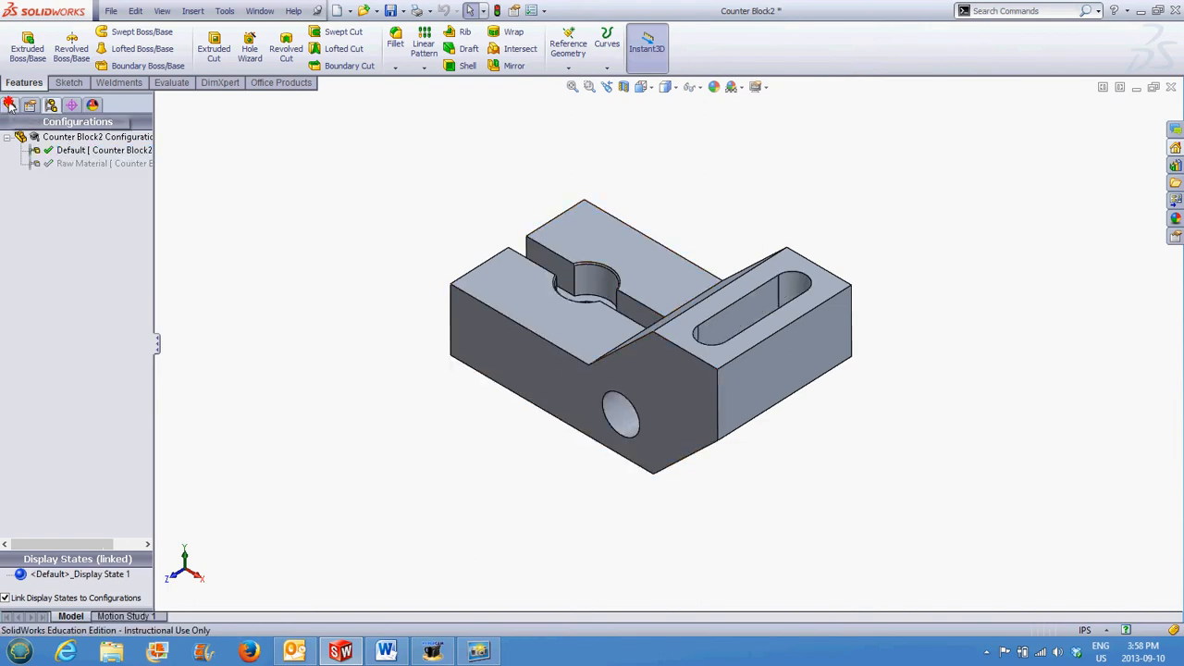
click(12, 103)
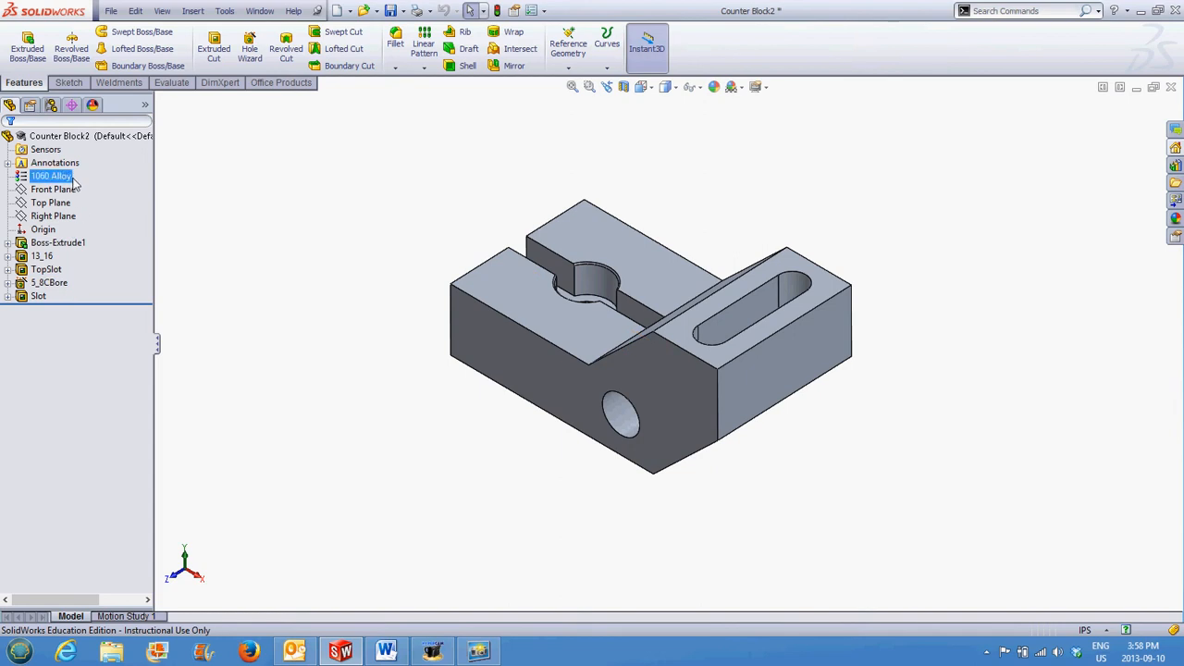
mouse_move(52, 103)
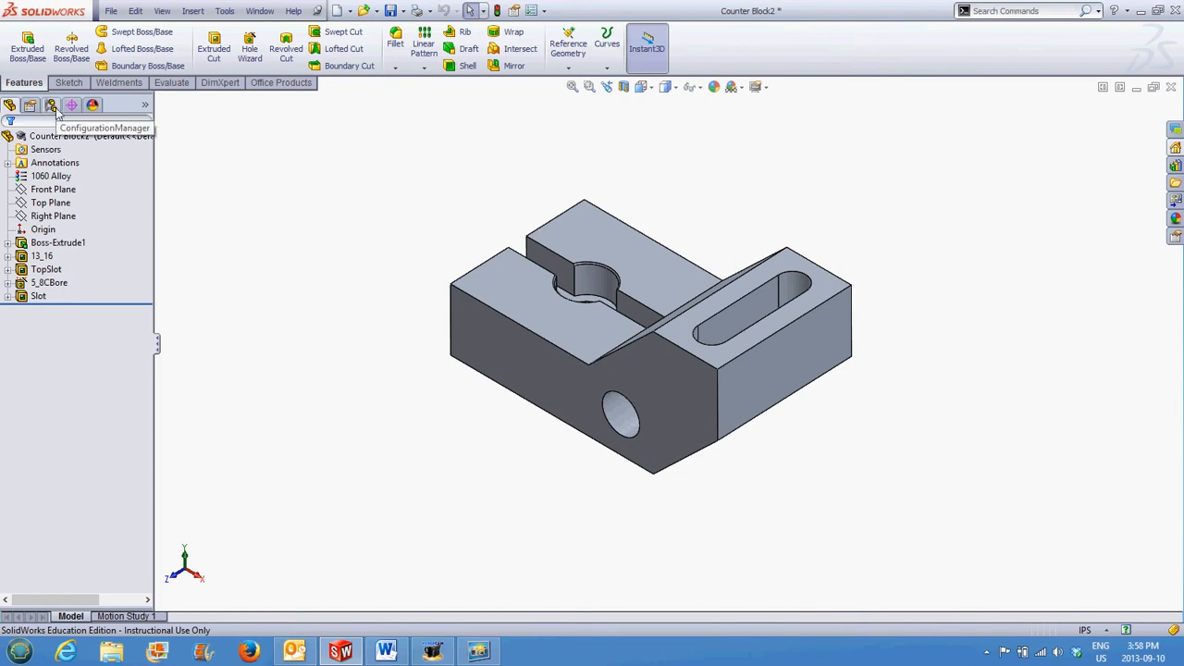
click(52, 104)
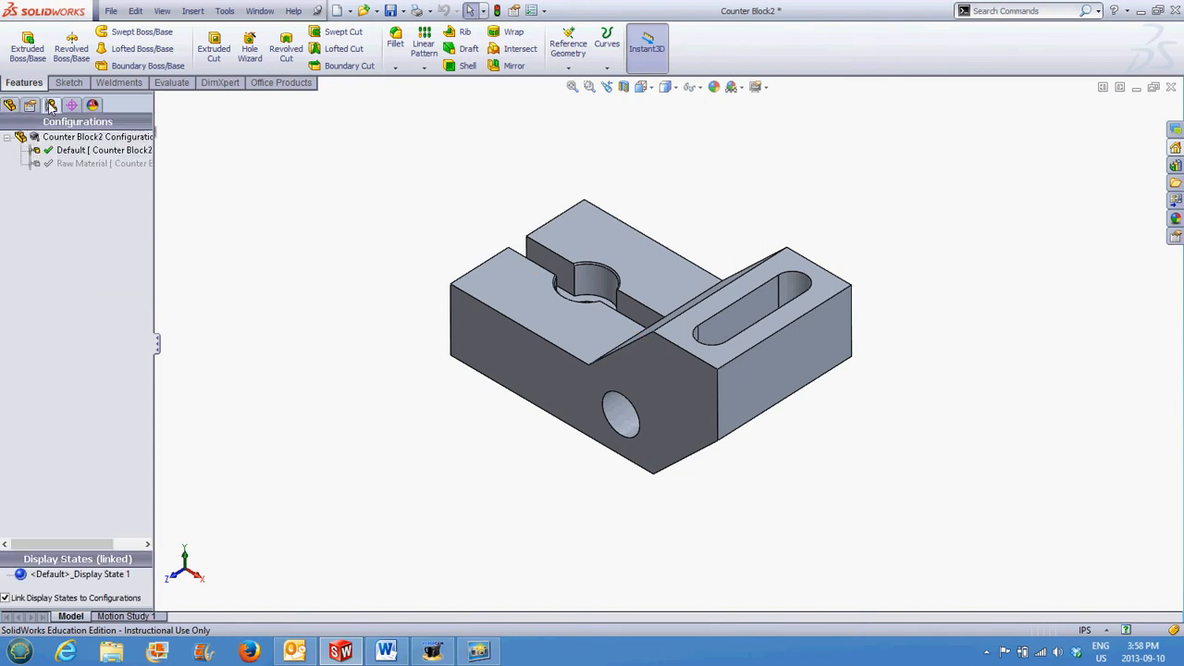
click(83, 163)
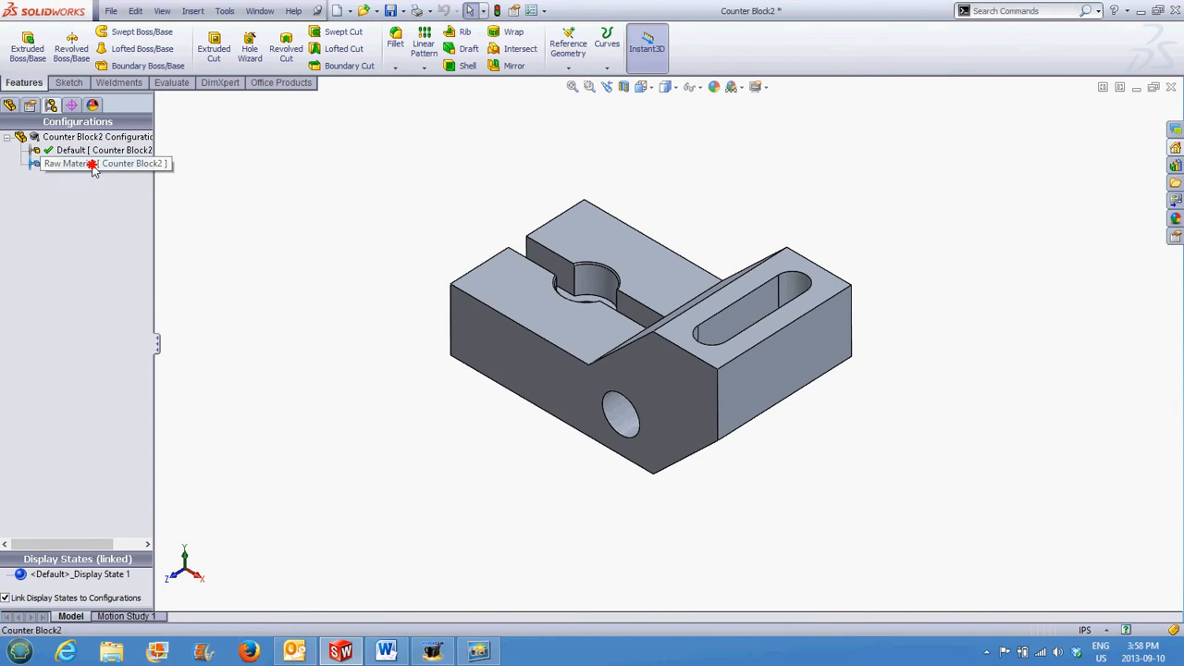
double_click(83, 163)
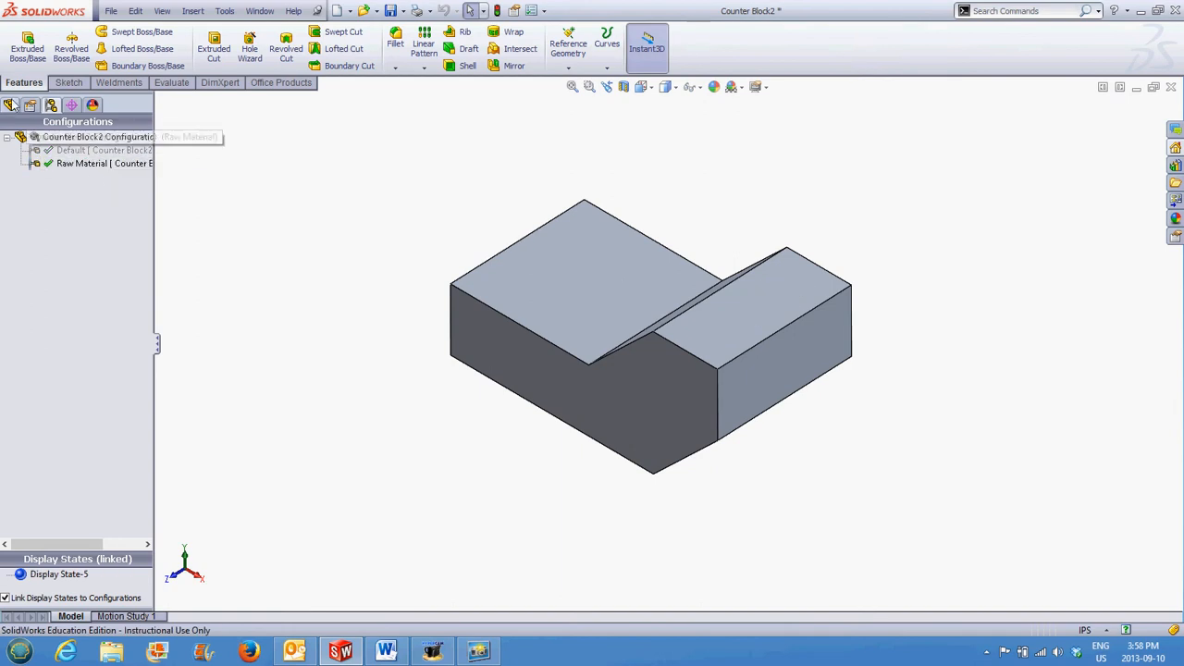
click(11, 103)
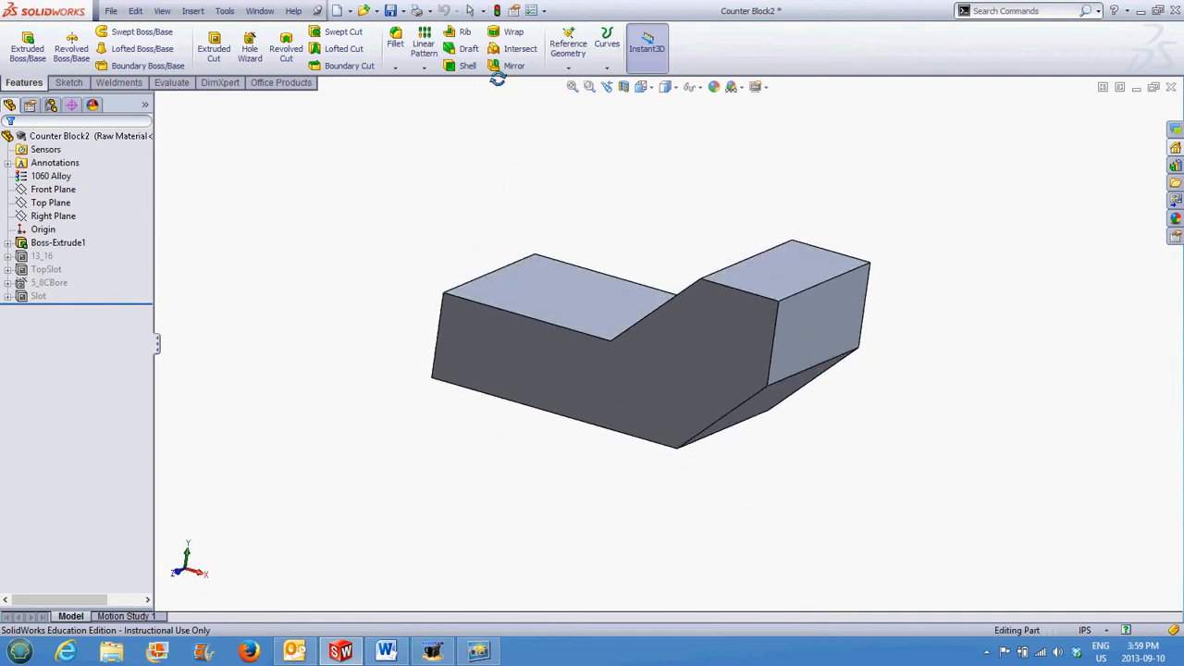
- Begin an Extruded Boss/Base sketch on the Front Plane
click(51, 189)
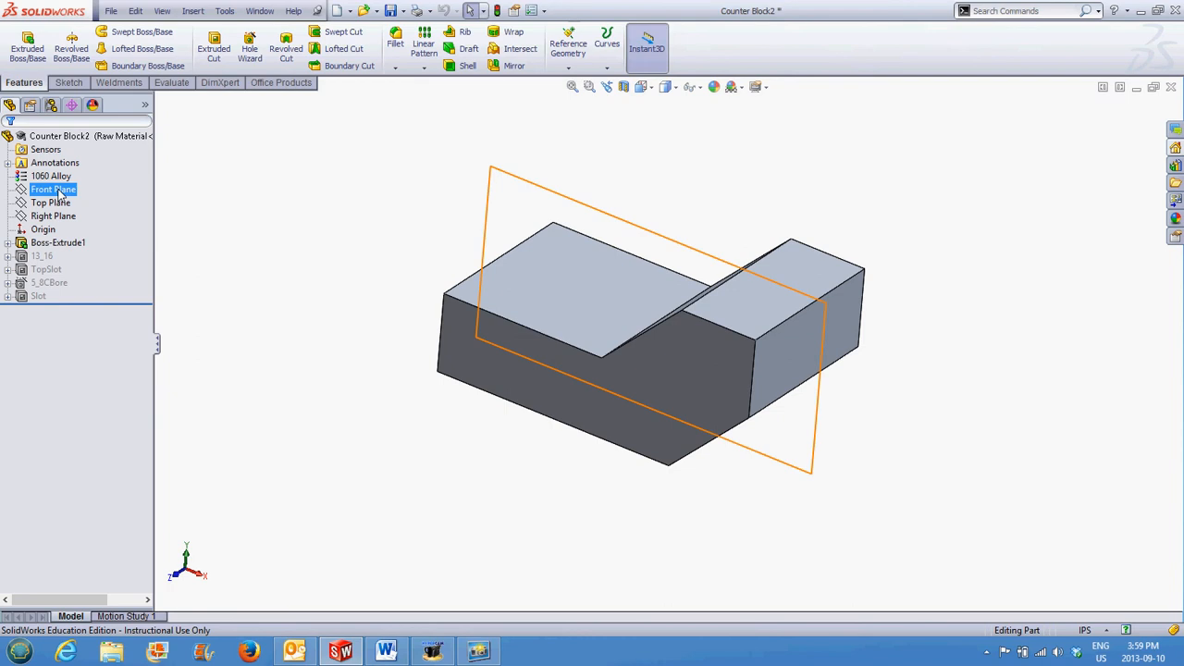
click(52, 189)
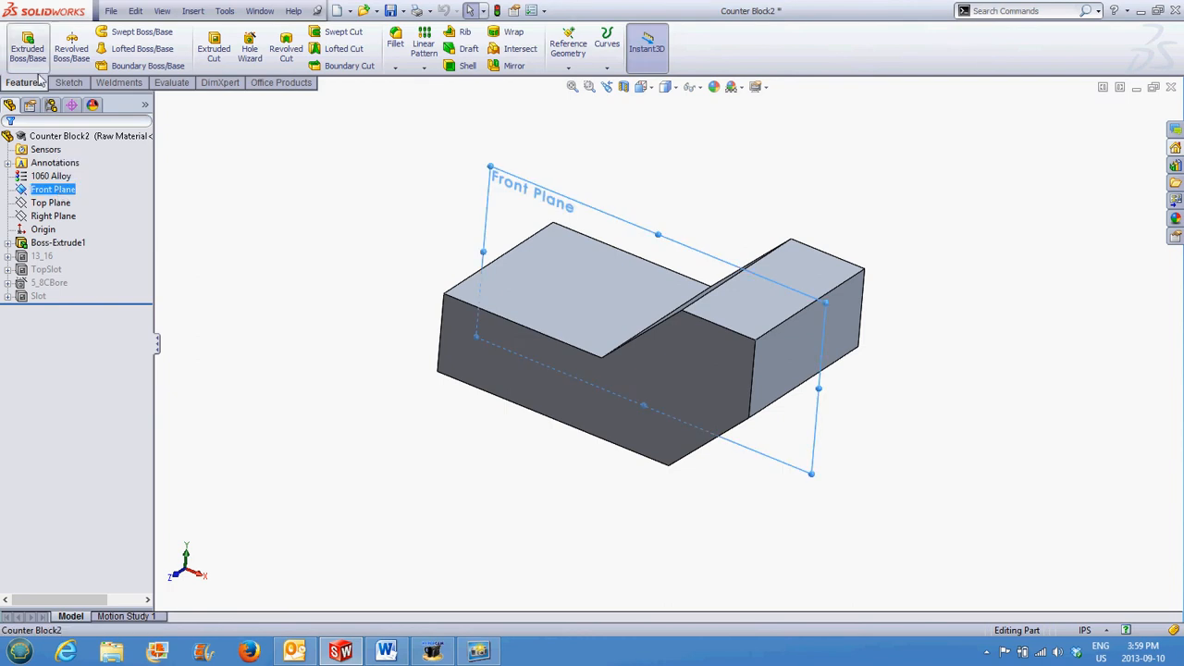
mouse_move(28, 48)
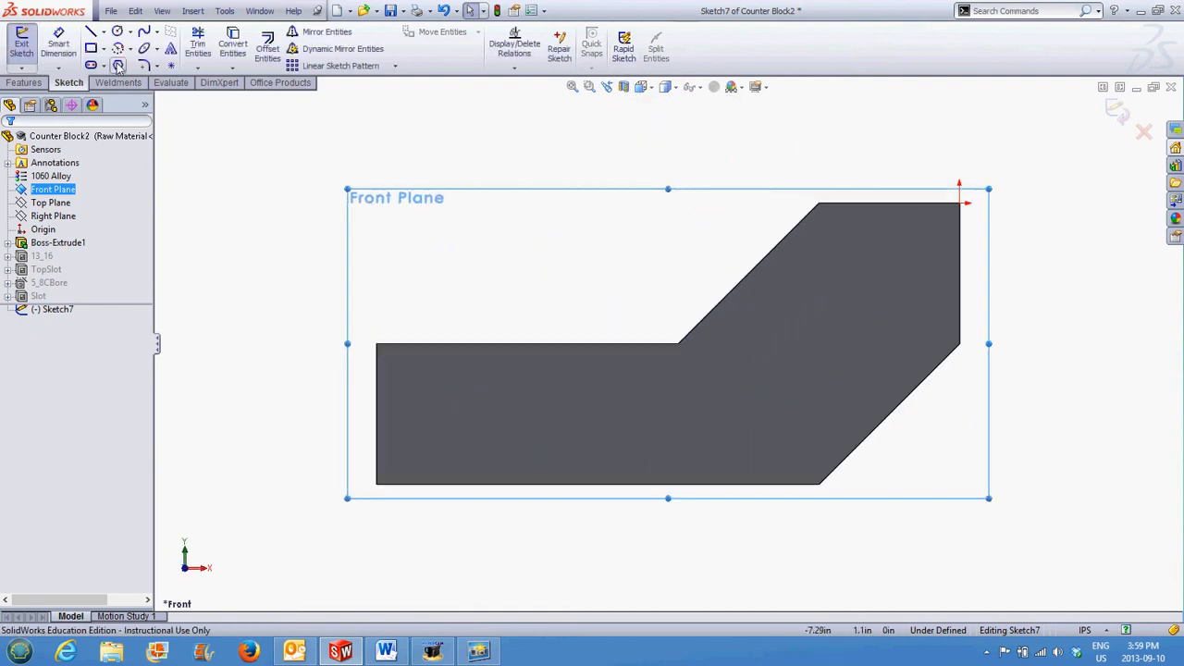
- Draw a corner rectangle enclosing the block's profile
click(93, 48)
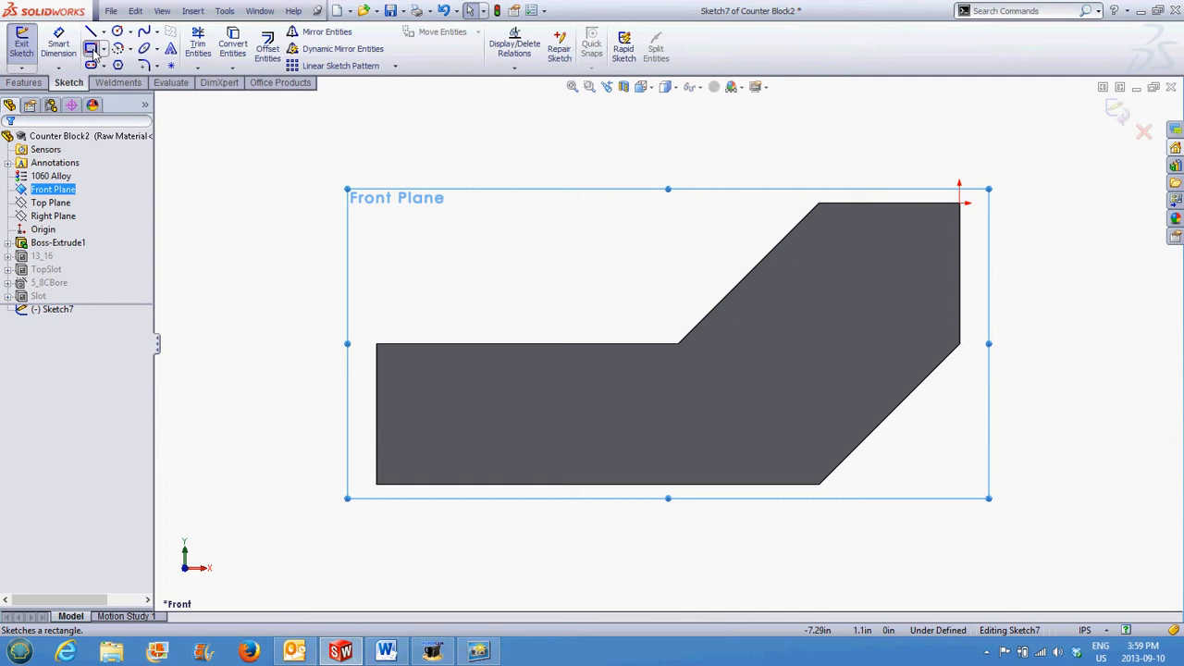
click(90, 48)
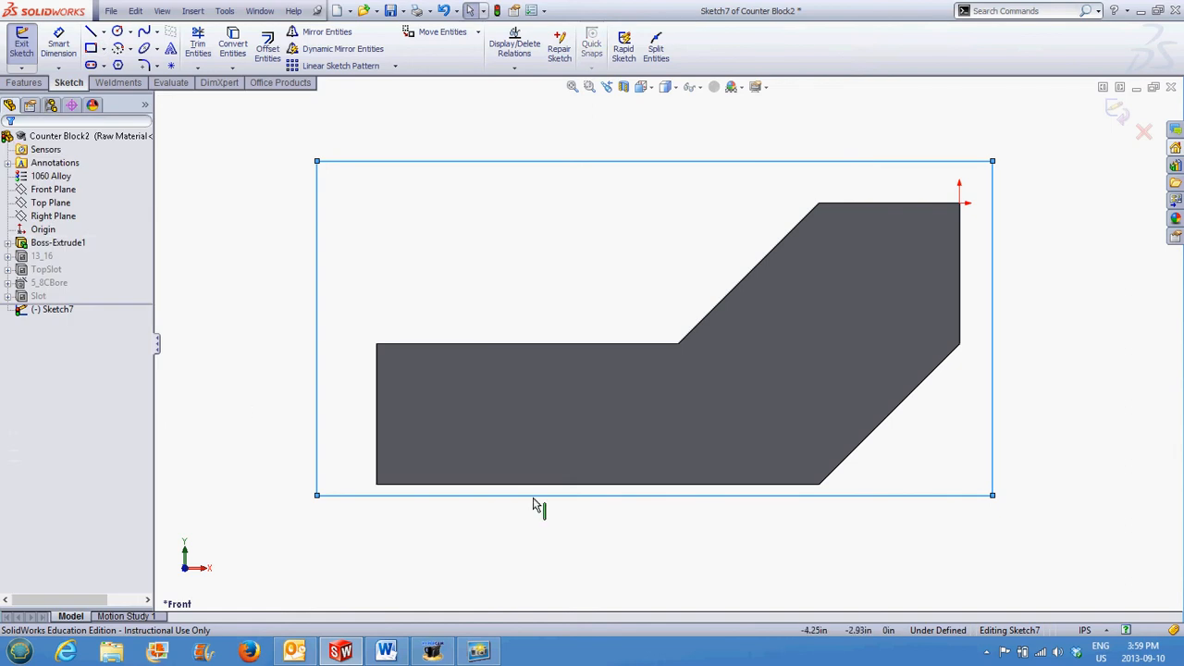
mouse_move(535, 507)
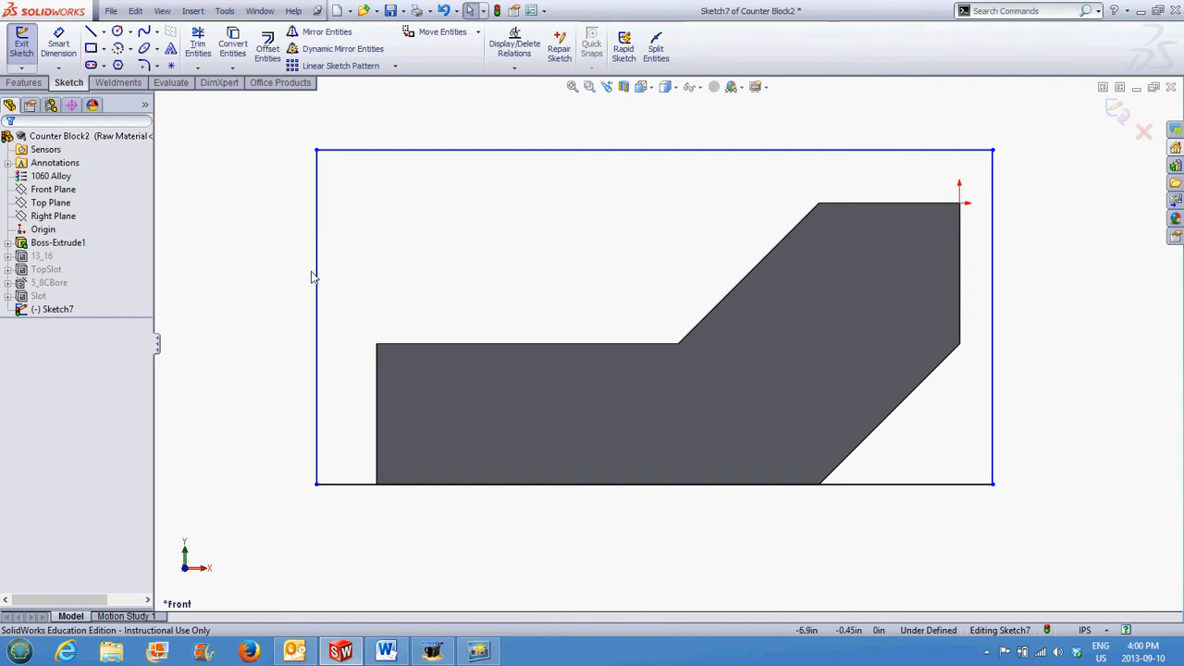
mouse_move(370, 398)
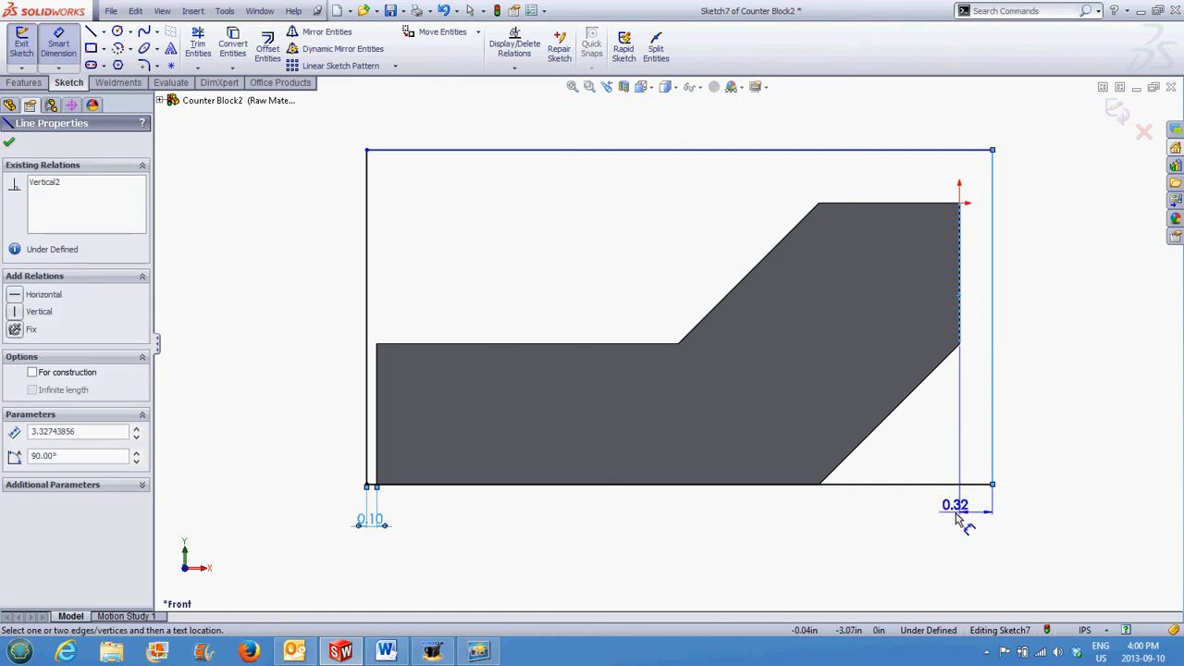
- Dimension the rectangle with 0.10 side gaps and a 3.00 overall height
click(962, 503)
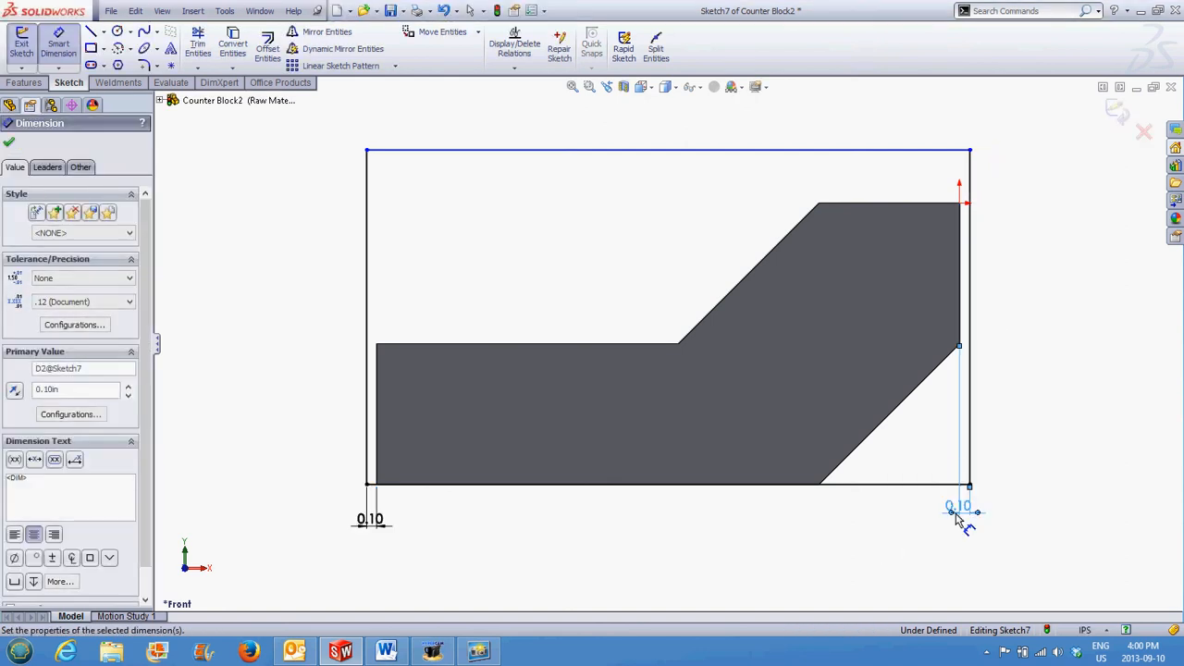
mouse_move(979, 446)
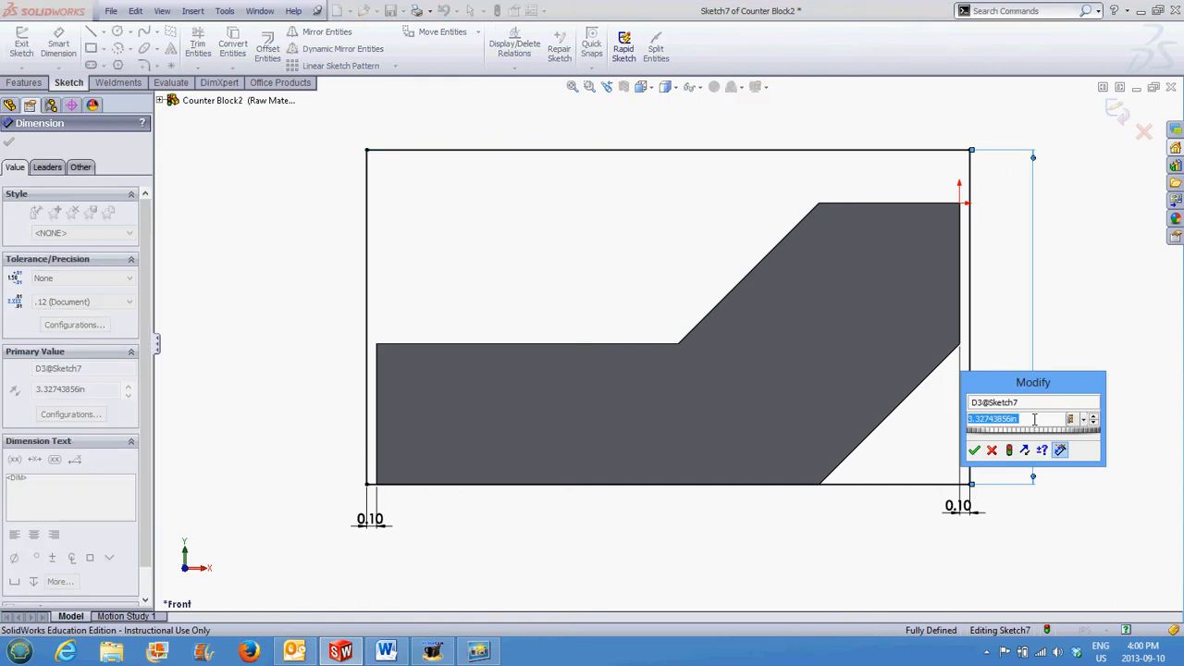
click(973, 450)
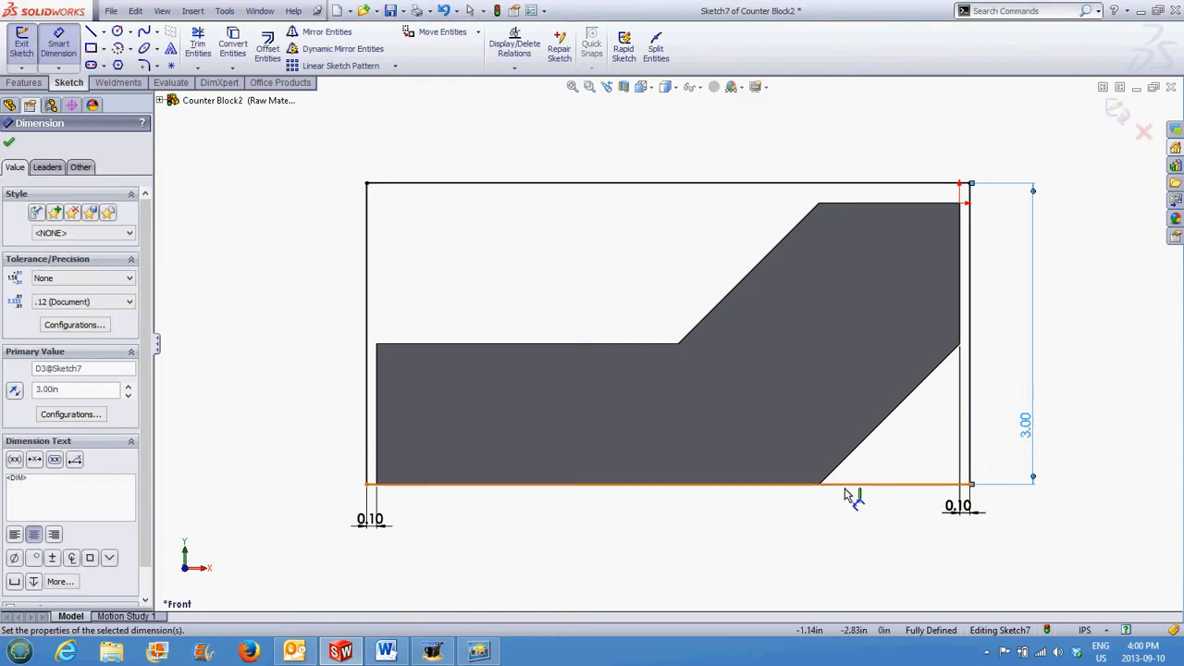
mouse_move(703, 490)
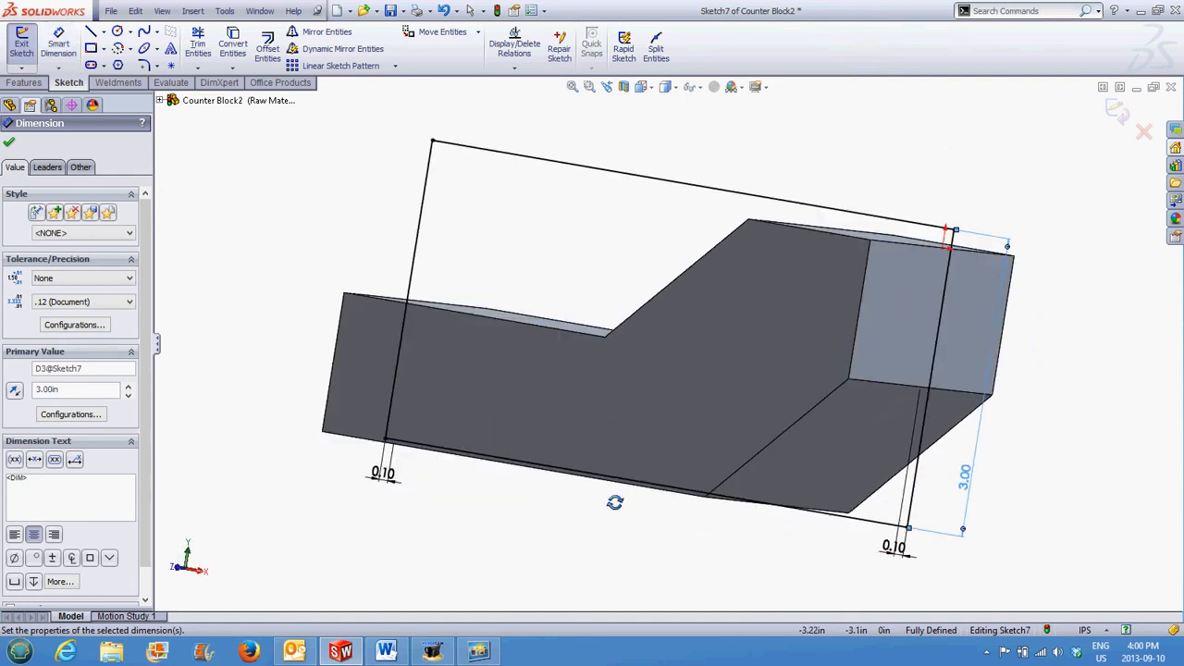
- Set the Boss-Extrude end condition and create Boss-Extrude2 as a solid stock block
drag(614, 503, 596, 555)
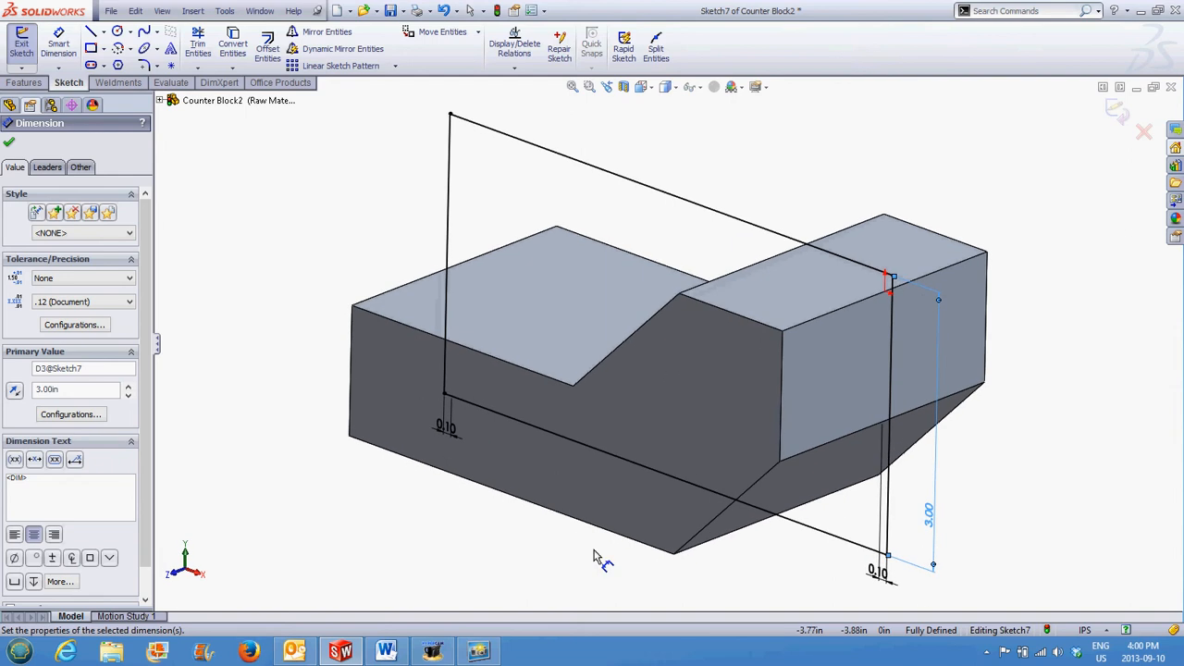
mouse_move(1120, 120)
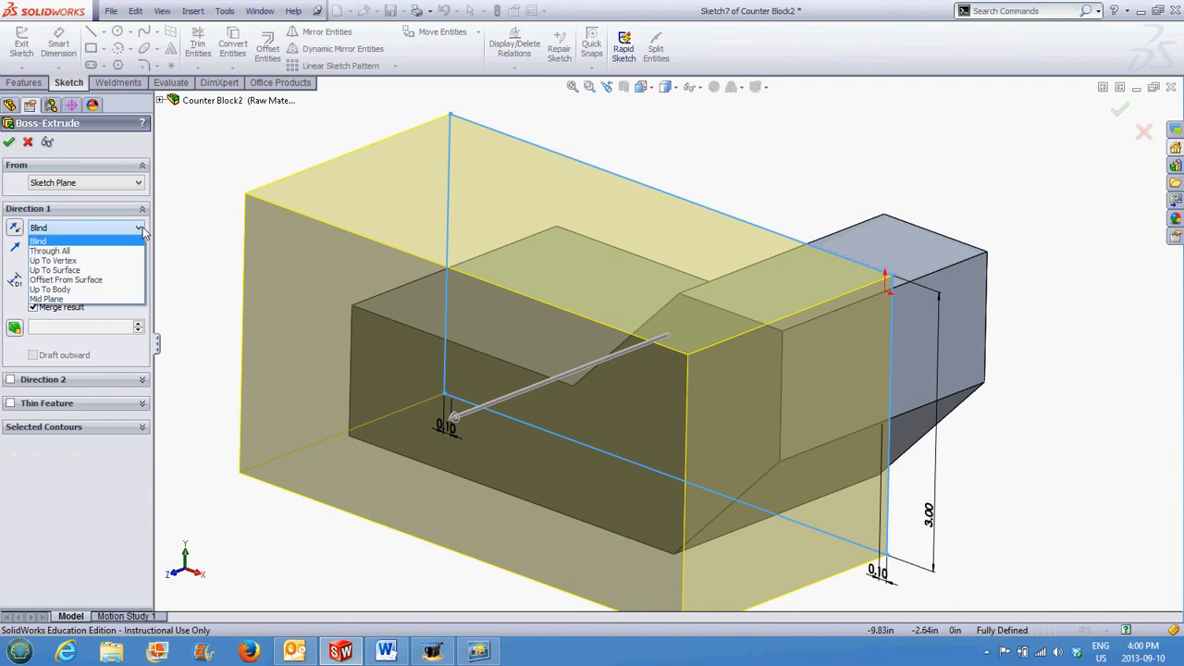
click(47, 299)
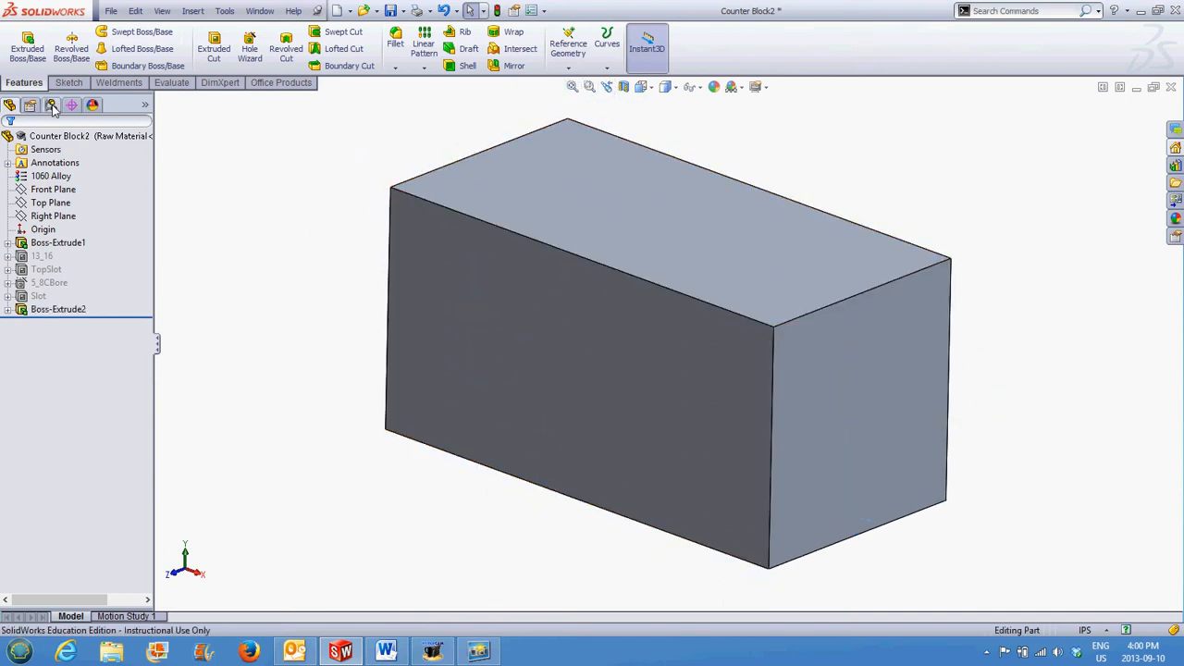
- Show the configuration list and pick the Default configuration
click(52, 104)
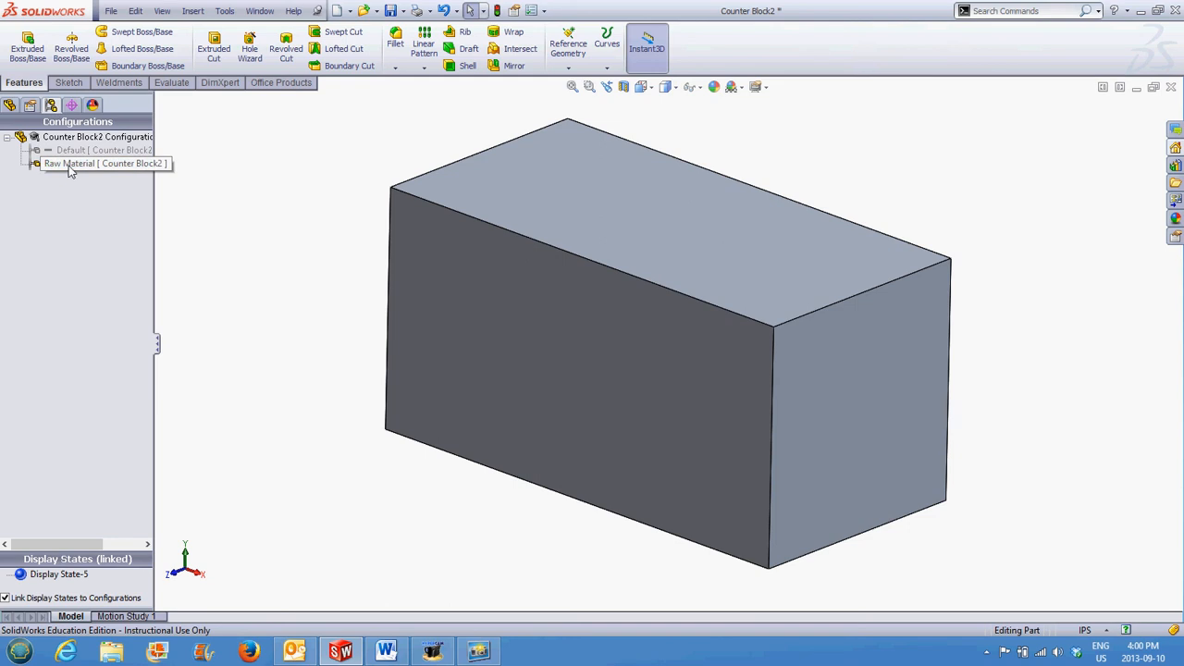
click(83, 150)
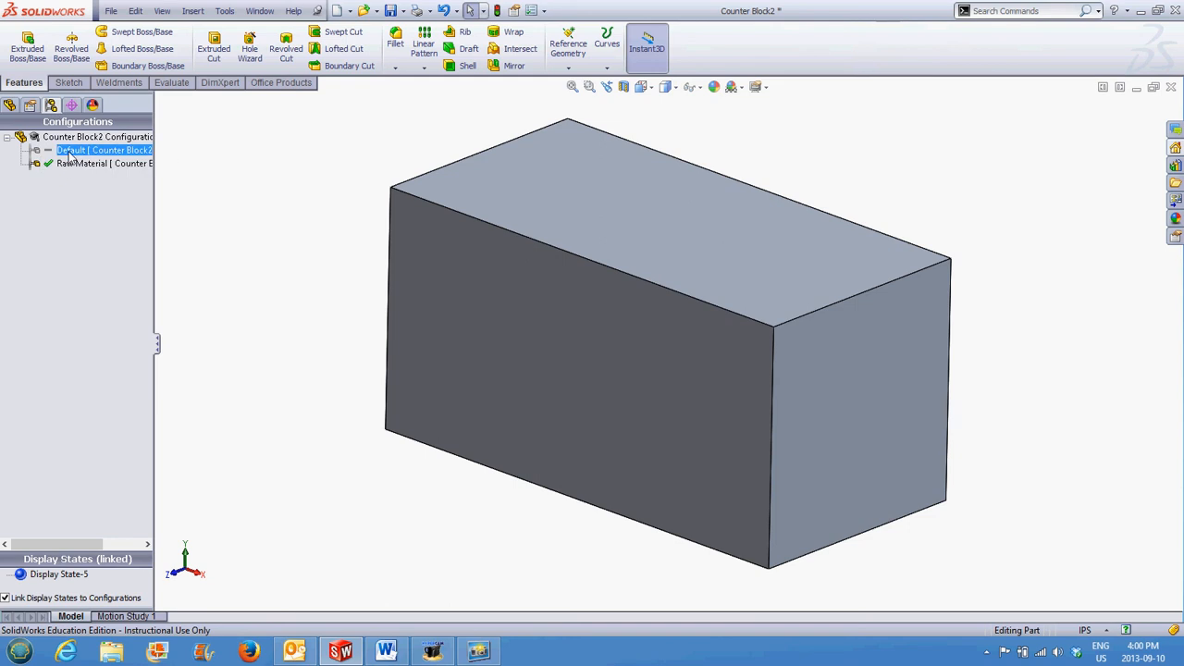